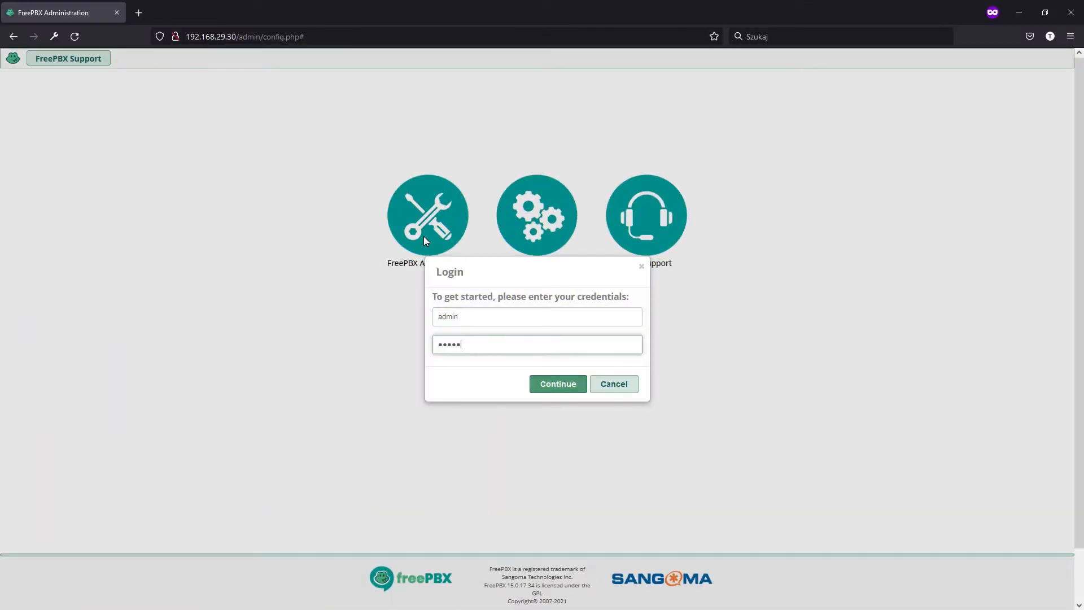
Log into FreePBX as admin and land on the system dashboard.
click(556, 384)
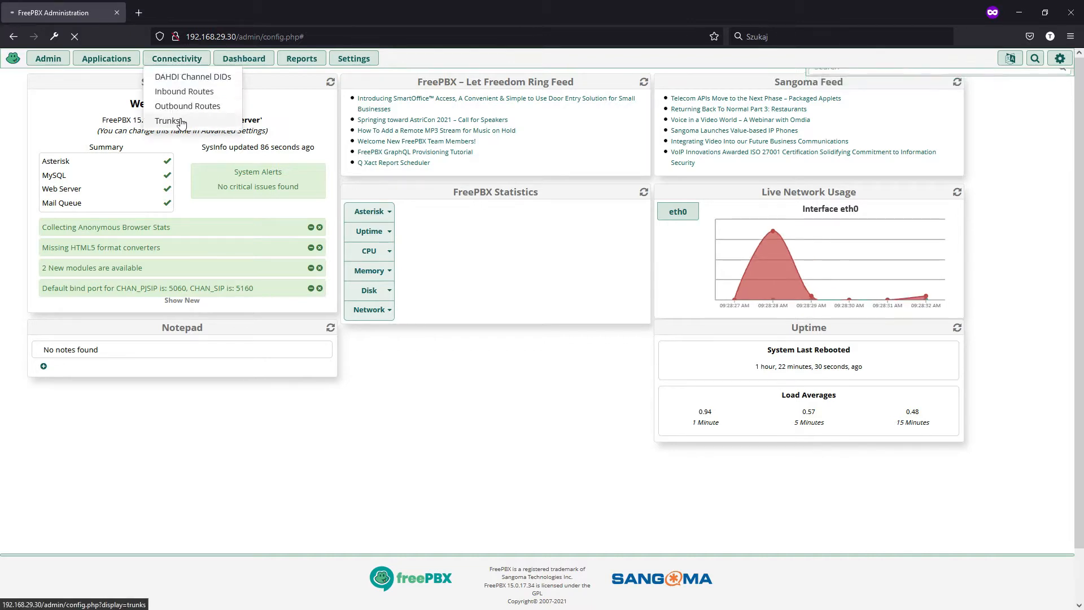
View the Trunks list and the Add Trunk type choices.
click(169, 121)
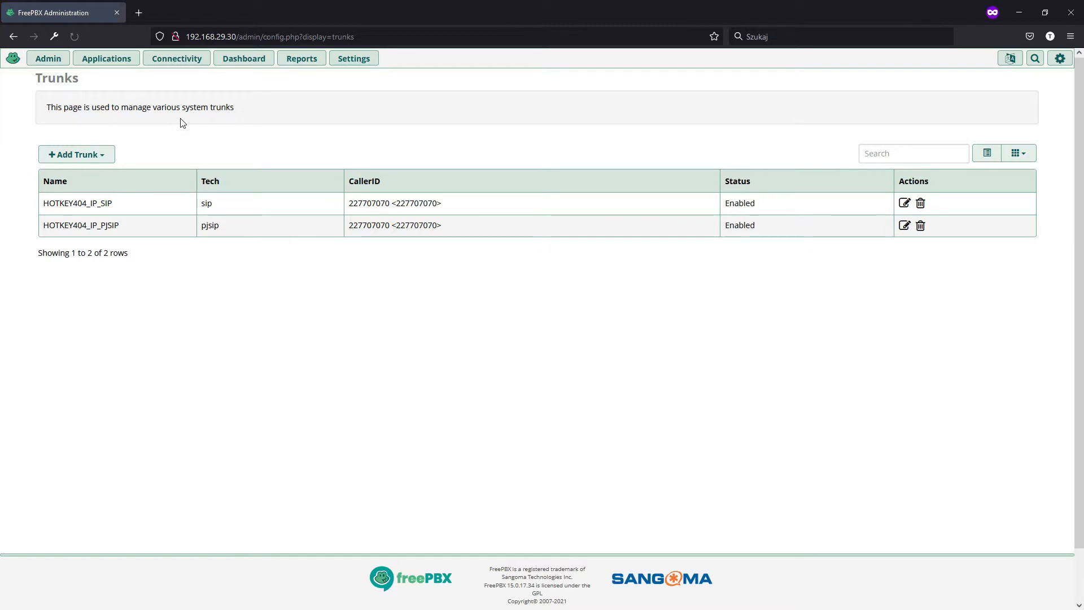
mouse_move(190, 137)
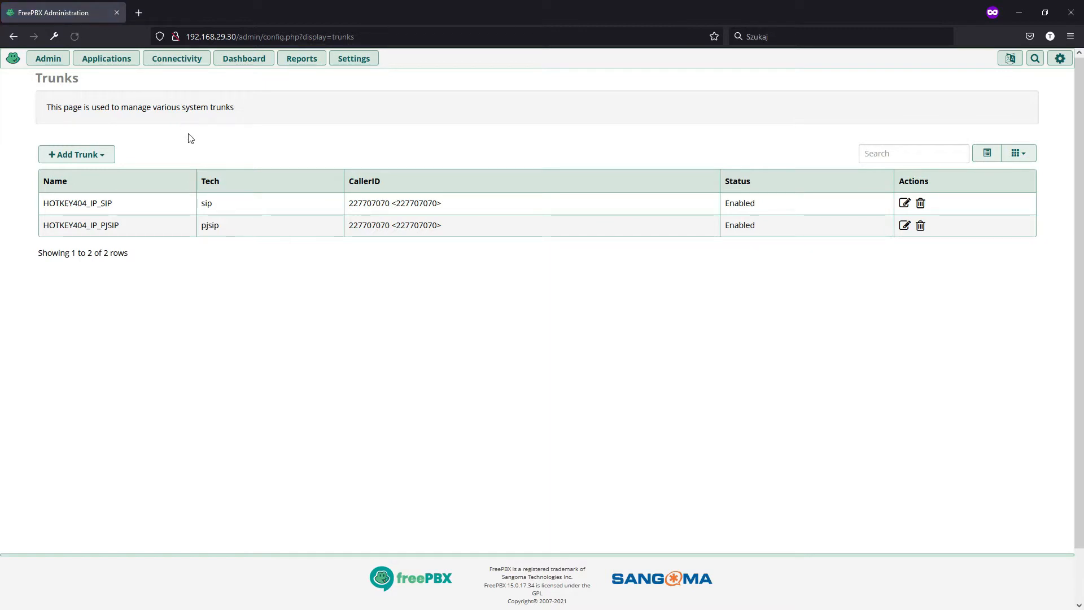
mouse_move(76, 155)
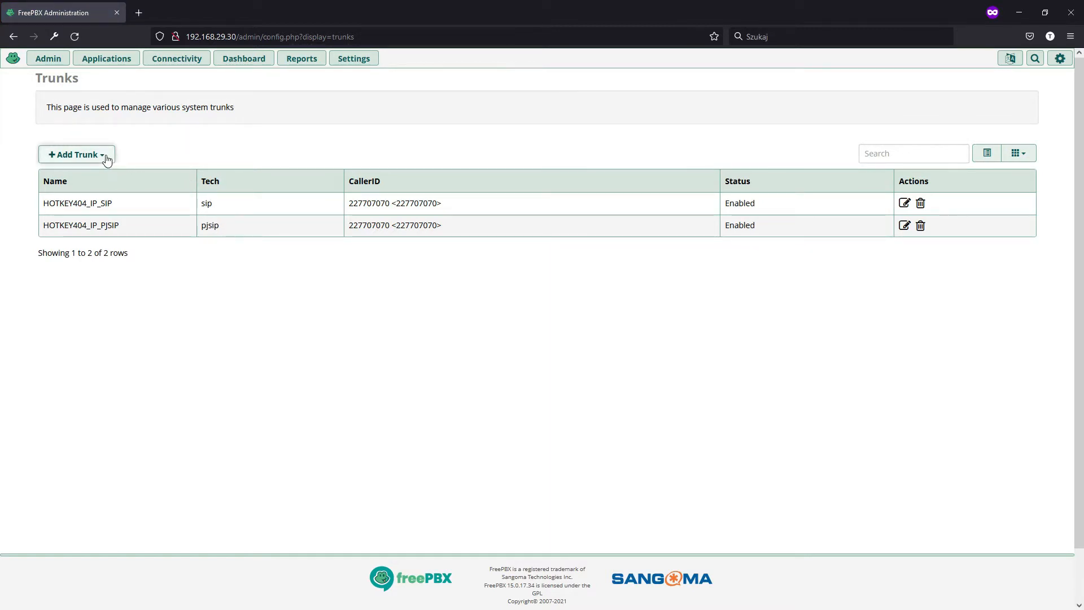
click(76, 155)
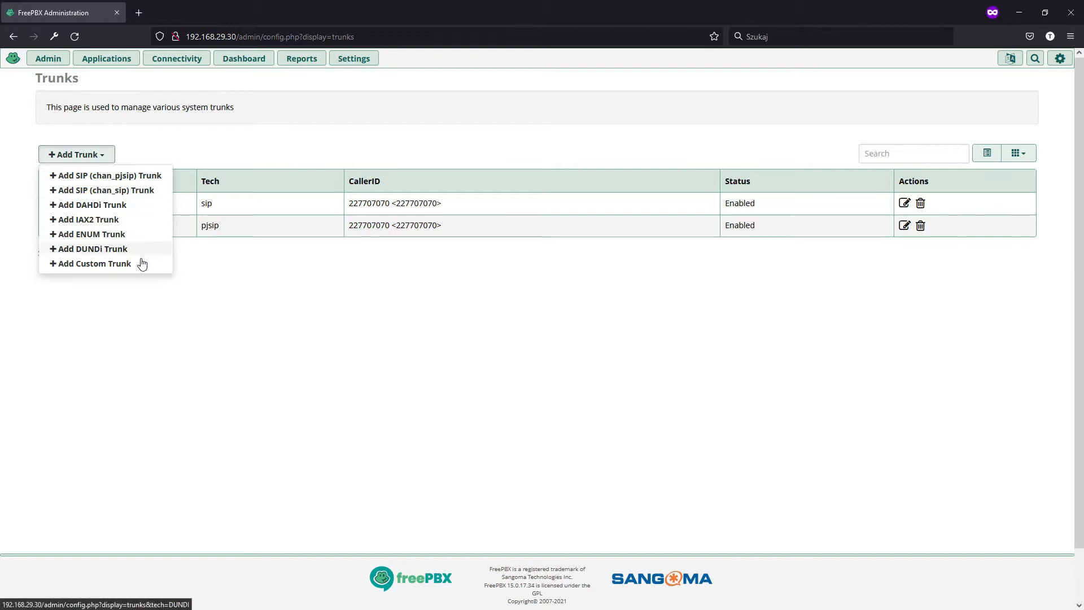
mouse_move(202, 284)
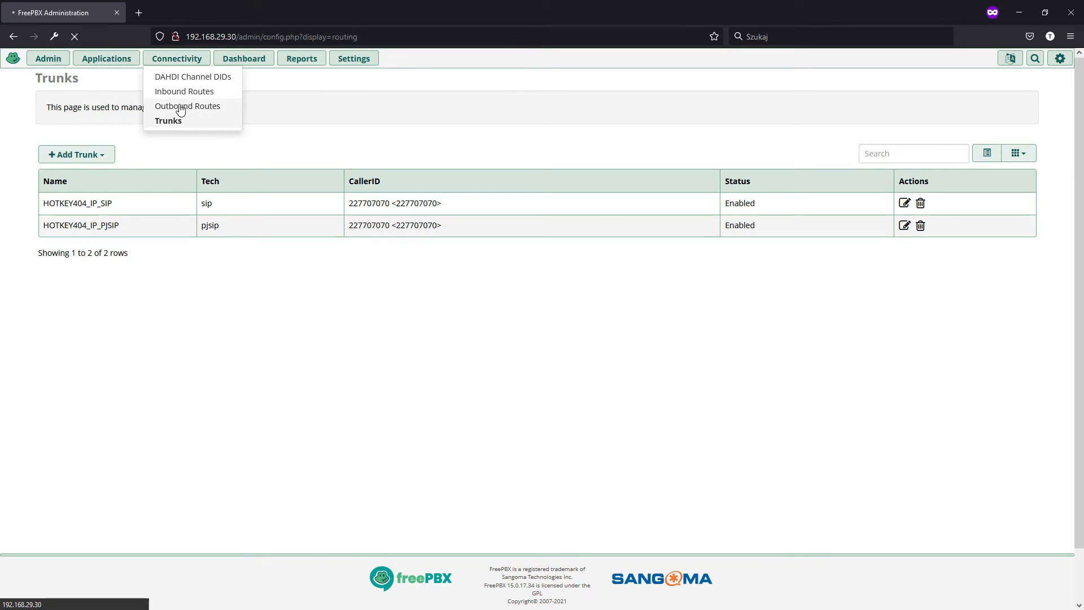
Review outbound_route_local's trunk HOTKEY404_IP_SIP and dial pattern ZXXXXXXXX.
click(188, 106)
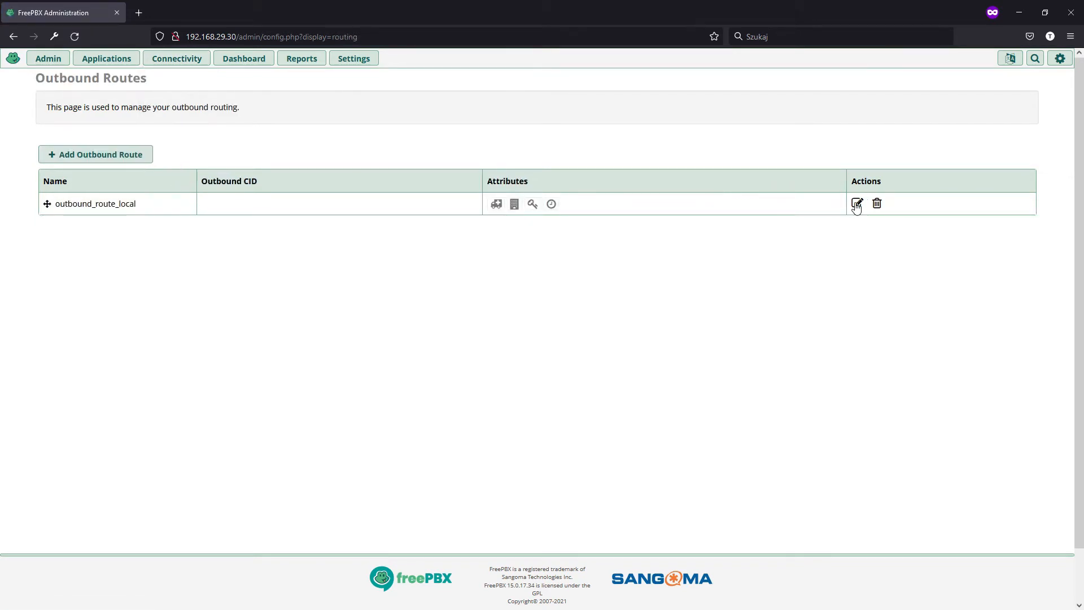
click(857, 203)
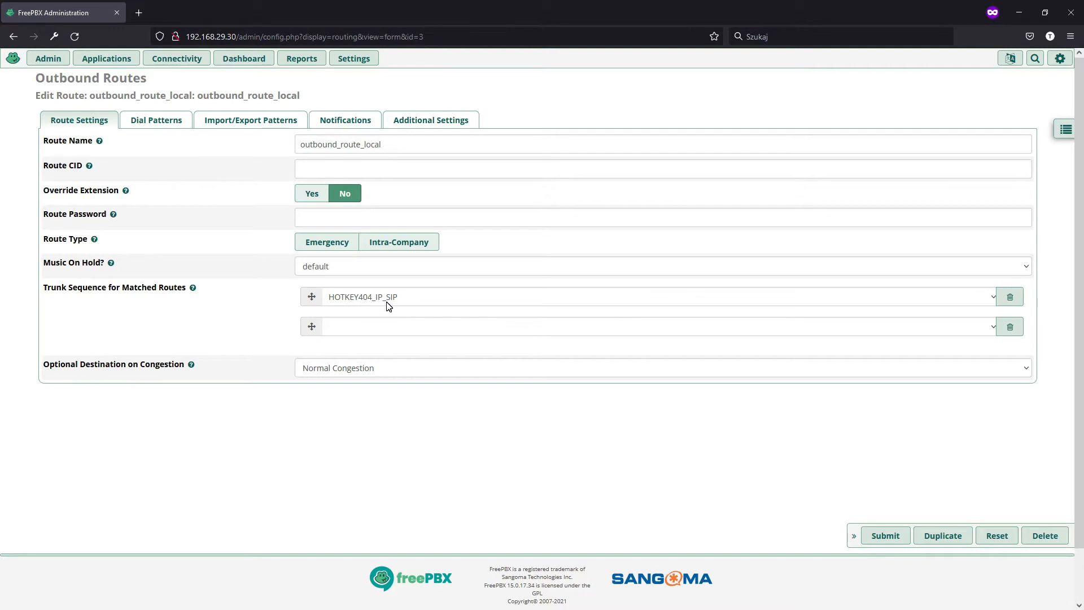
click(156, 120)
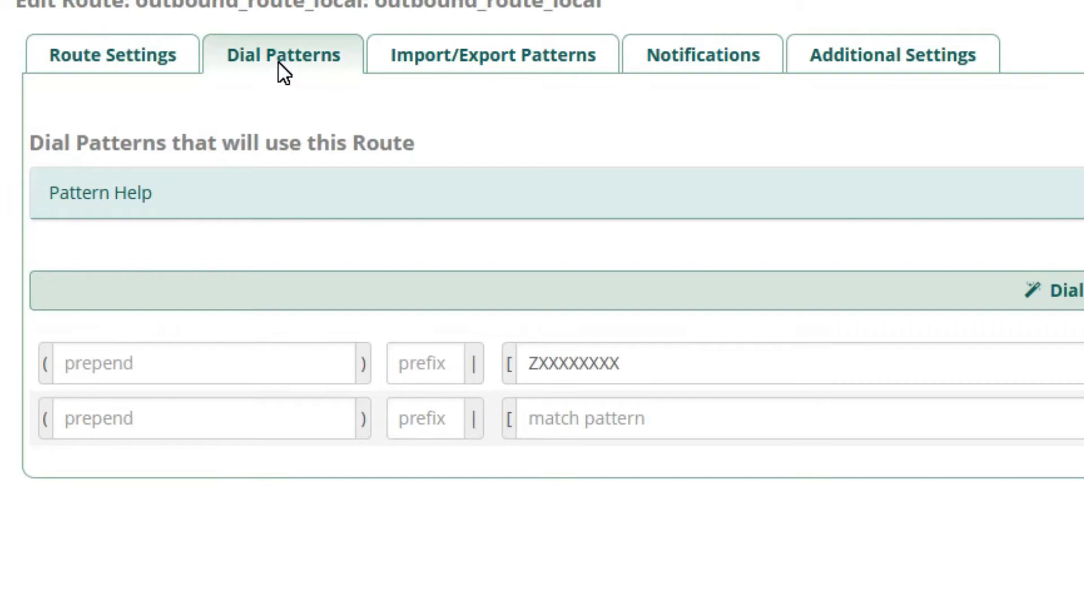
key(ctrl+minus)
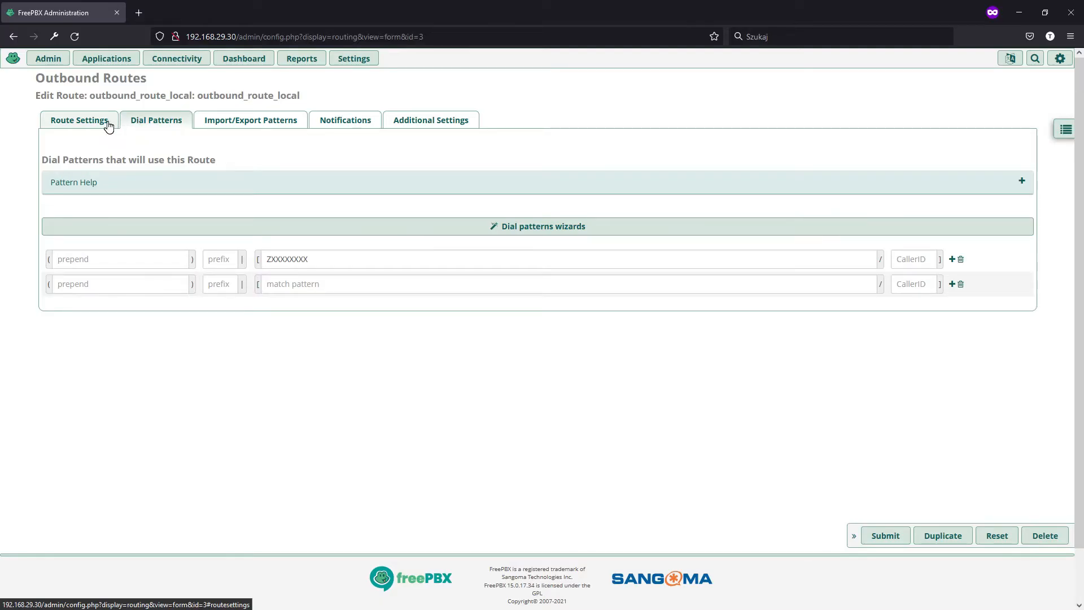
click(79, 120)
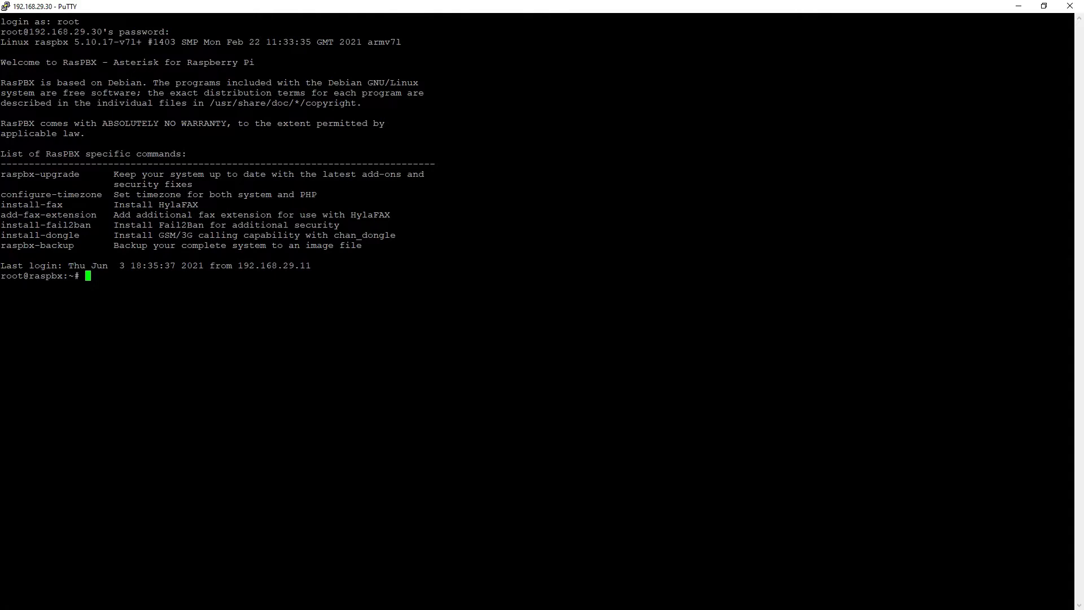
Connect to the verbose Asterisk console with asterisk -rvvv.
text(aster)
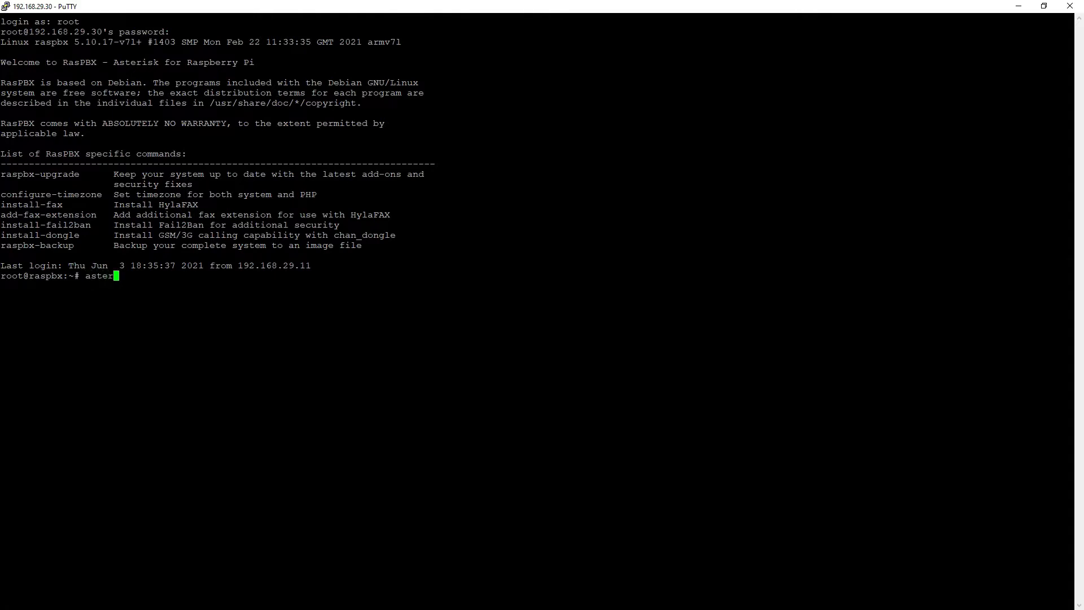
text(isk -rvvv)
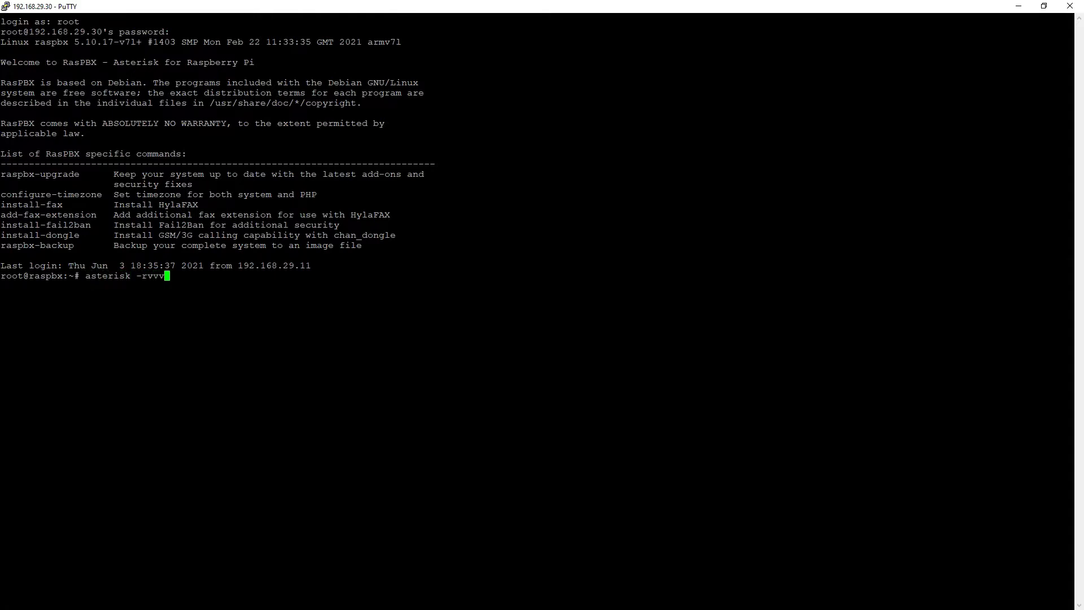
key(Return)
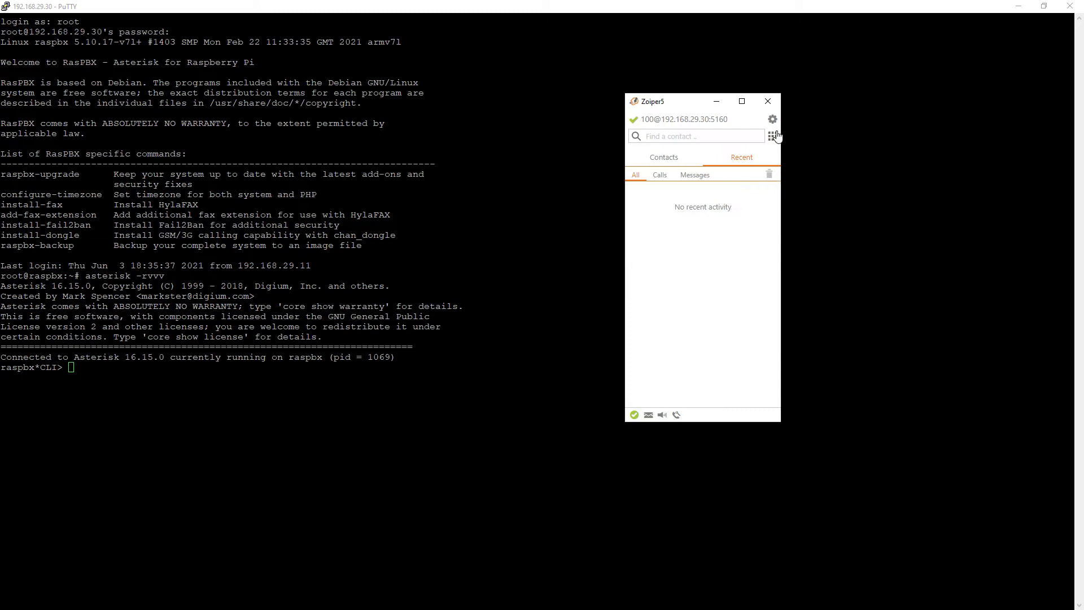
click(772, 135)
text(22770707)
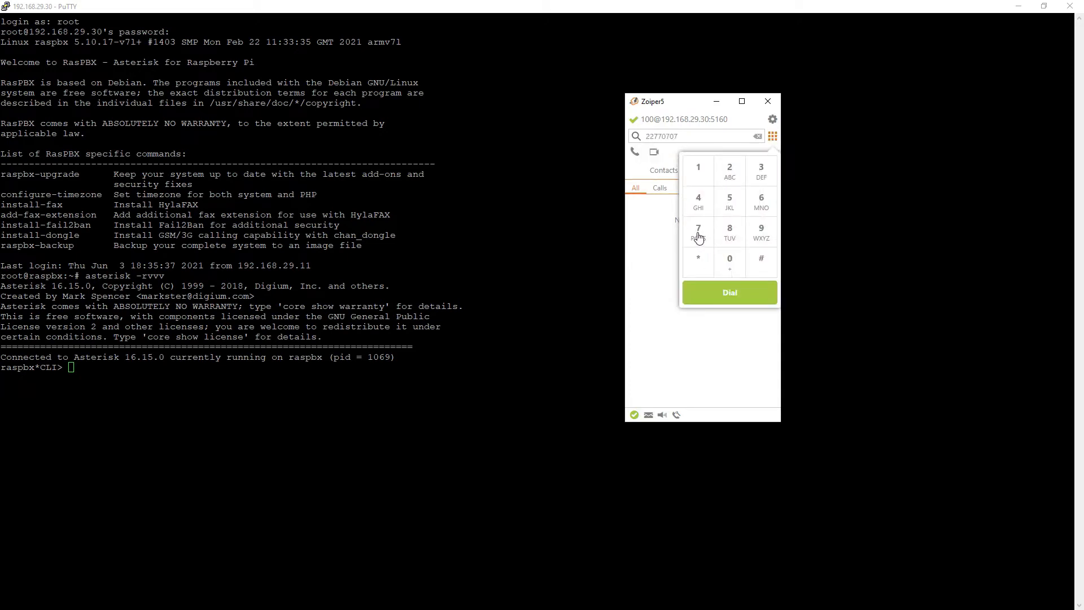
click(728, 291)
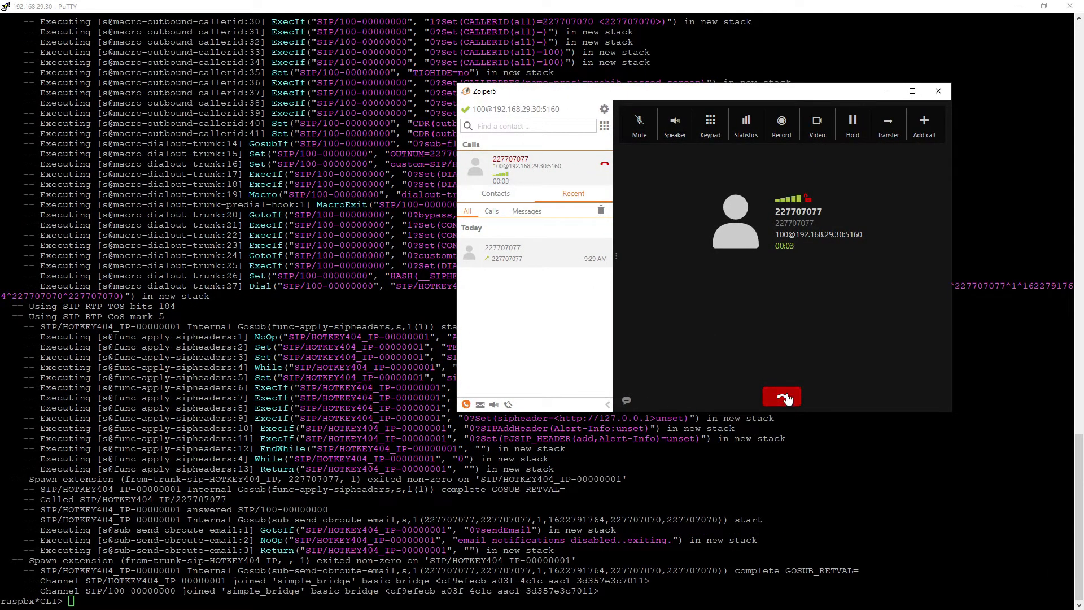
click(781, 396)
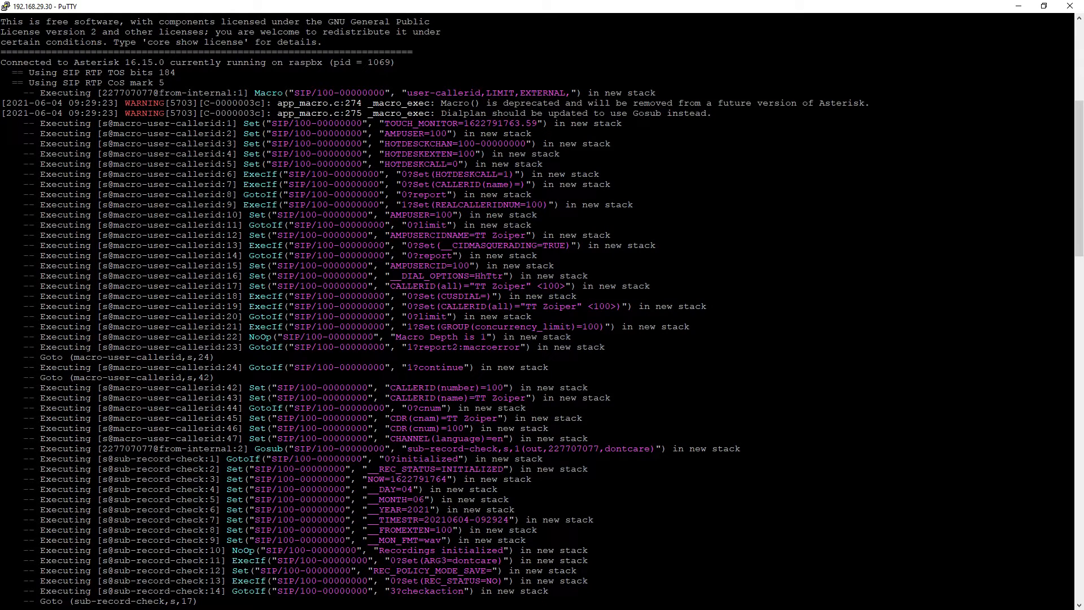
double_click(195, 93)
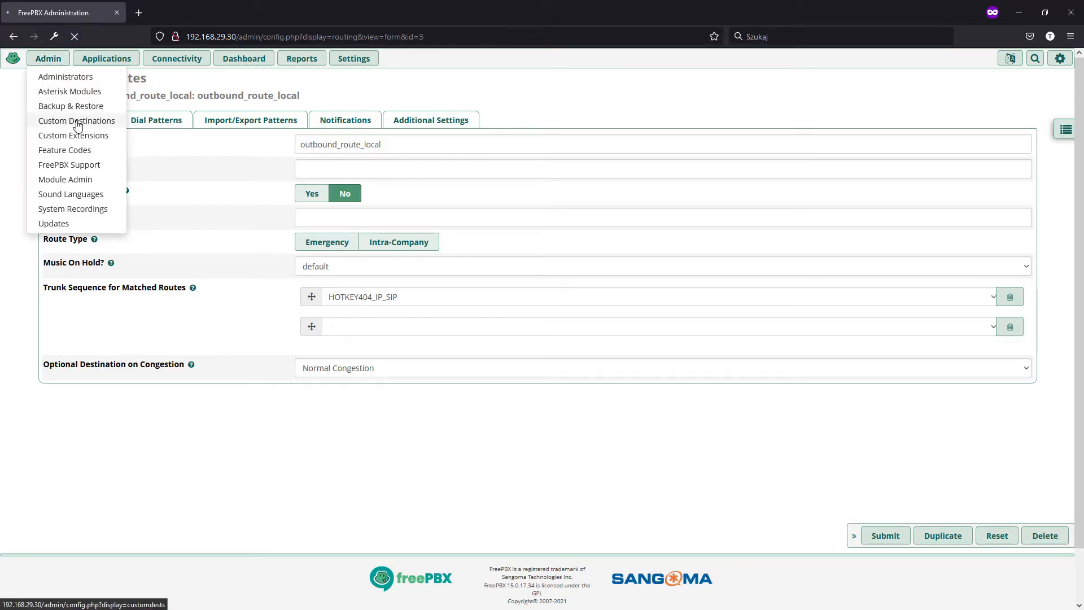
click(76, 120)
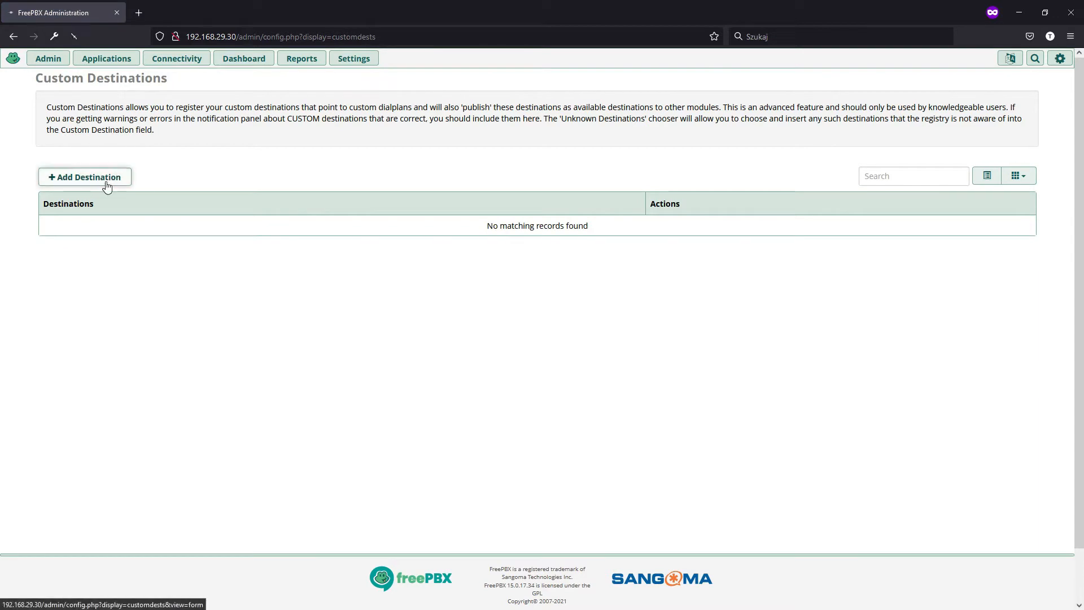
click(84, 178)
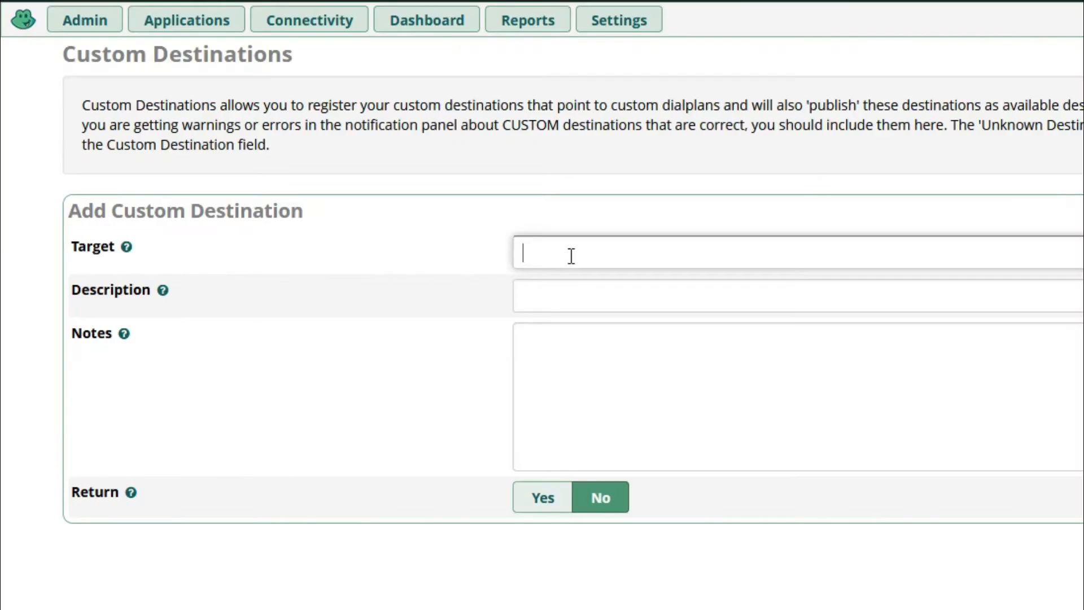
text(from-internal)
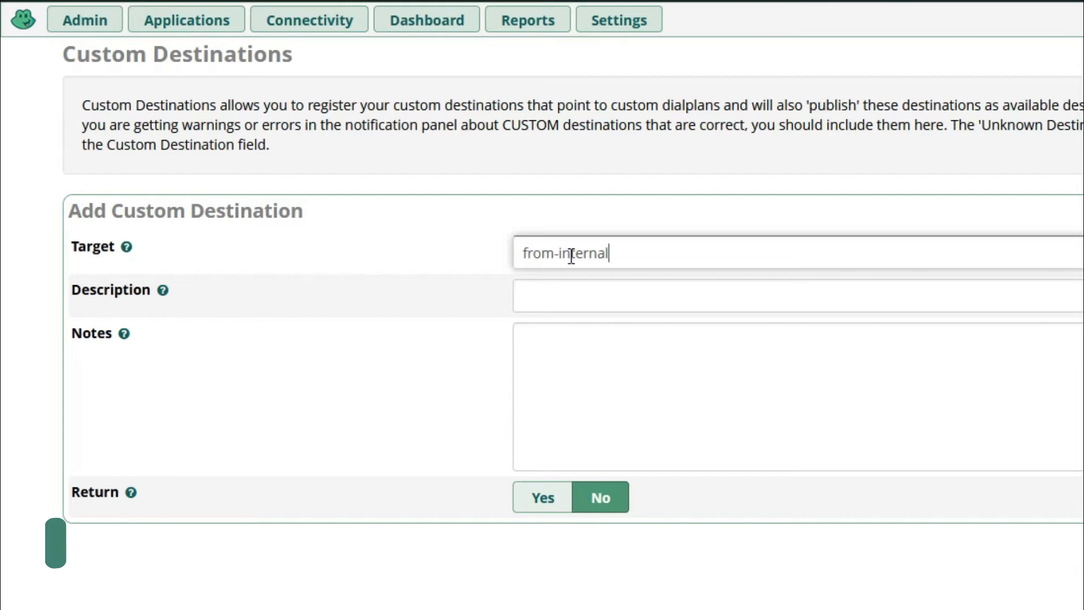
text(,)
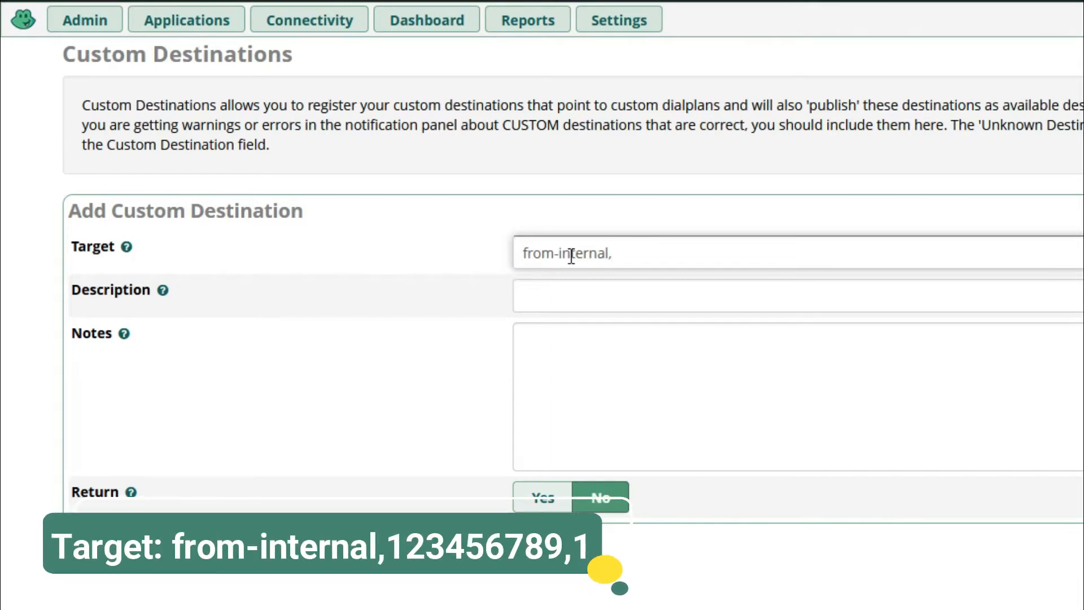
text(22)
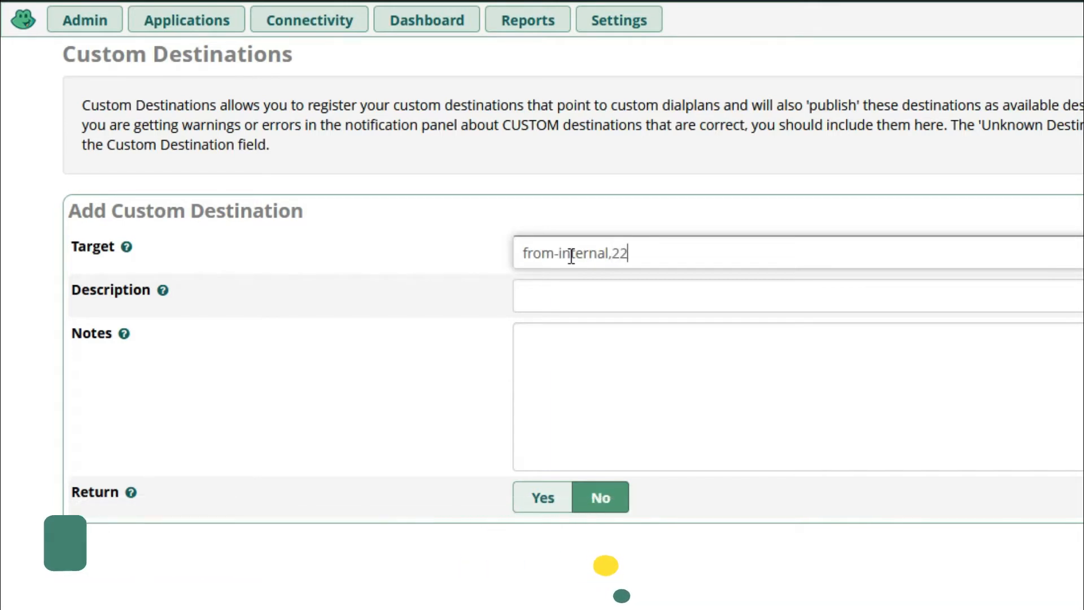
text(7707)
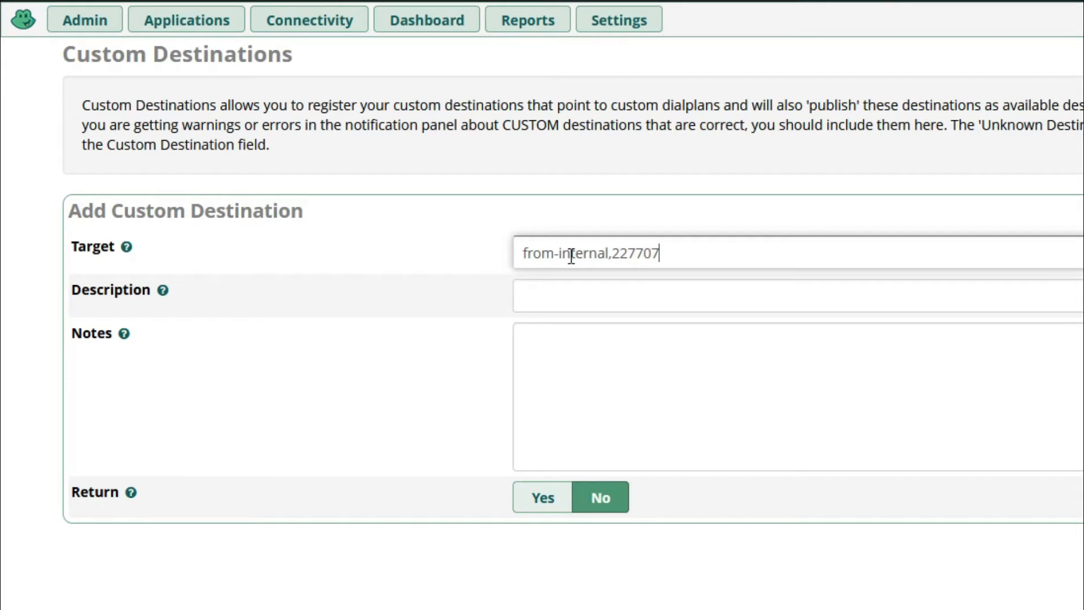
text(077,1)
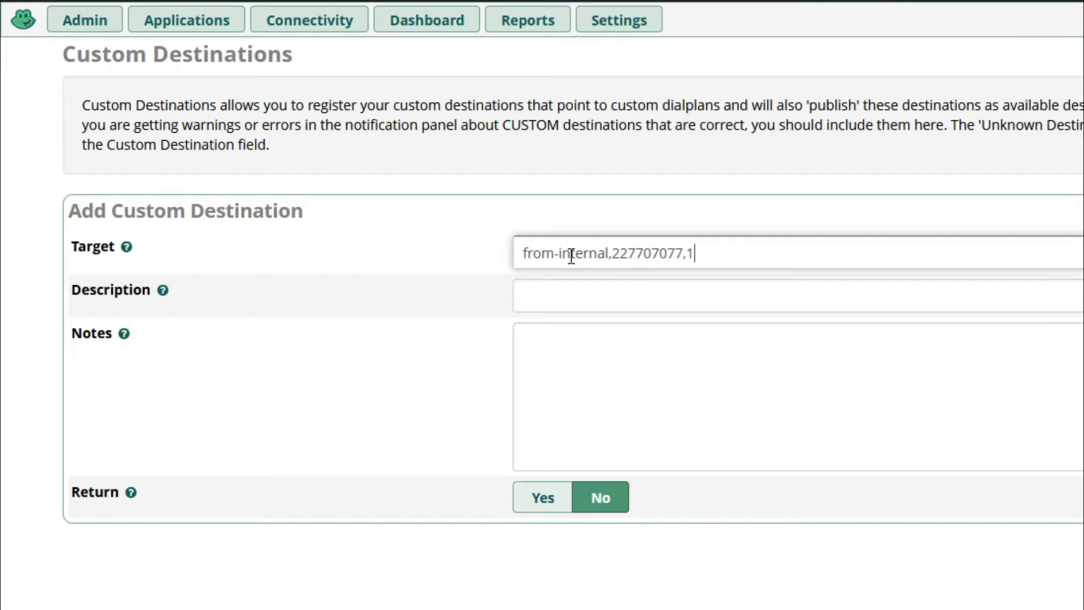
text(fo)
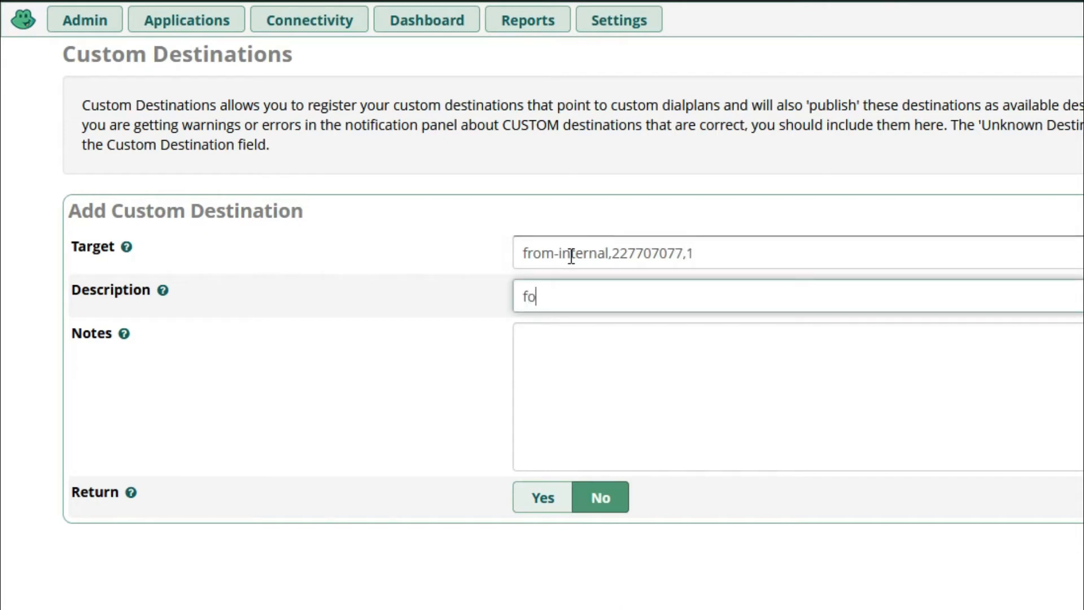
text(rward_)
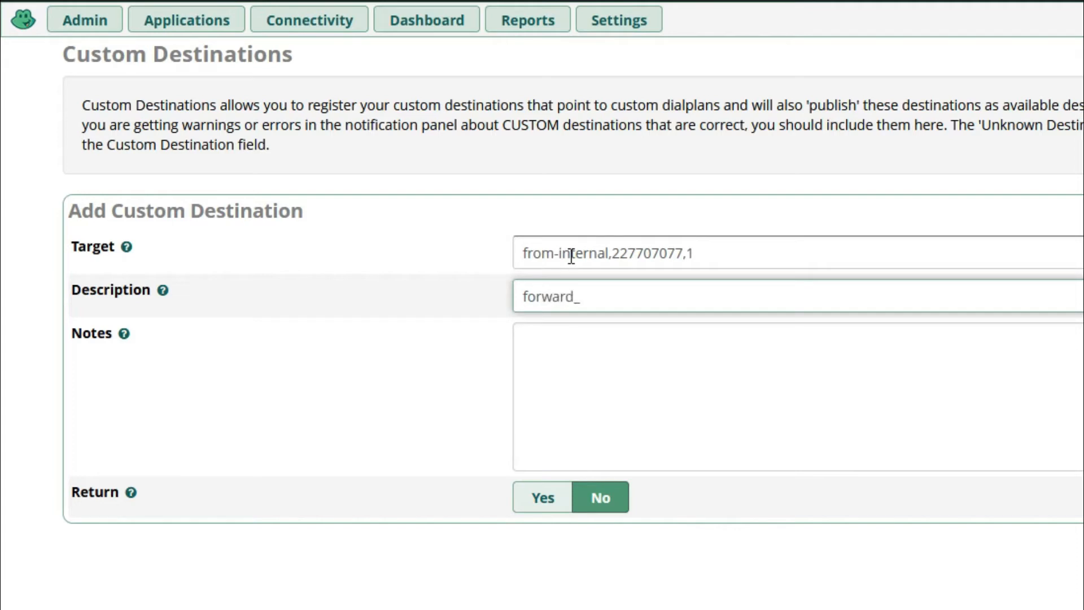
text(to_)
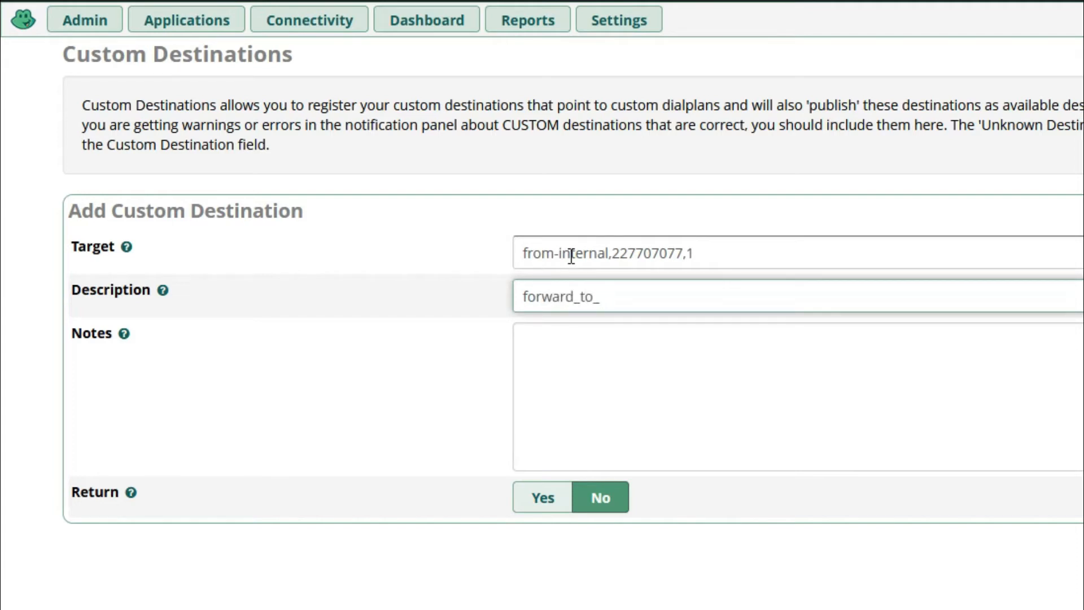
text(227707077)
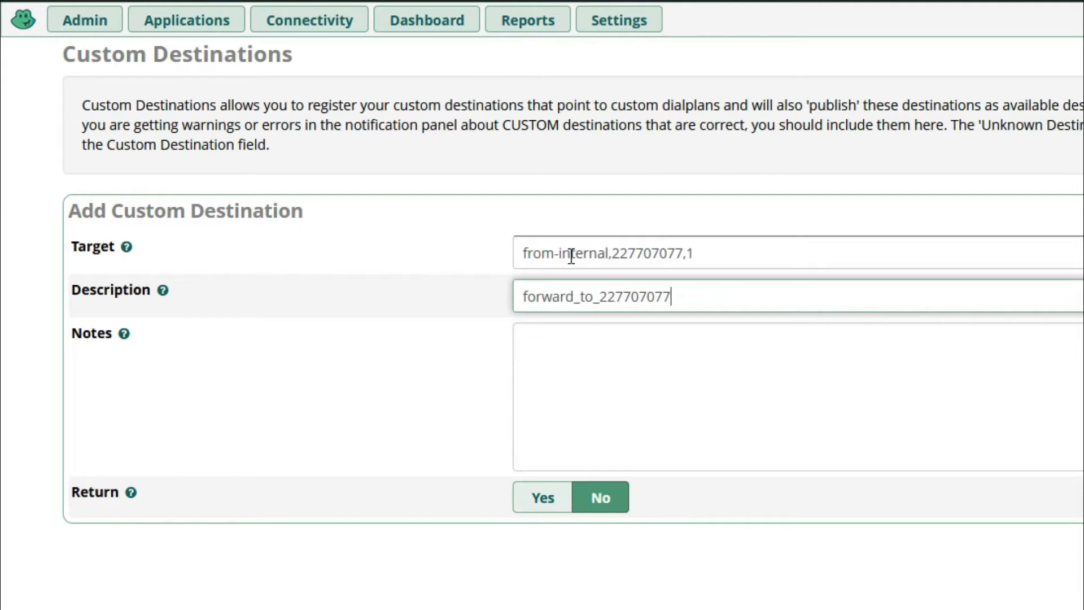
mouse_move(598, 285)
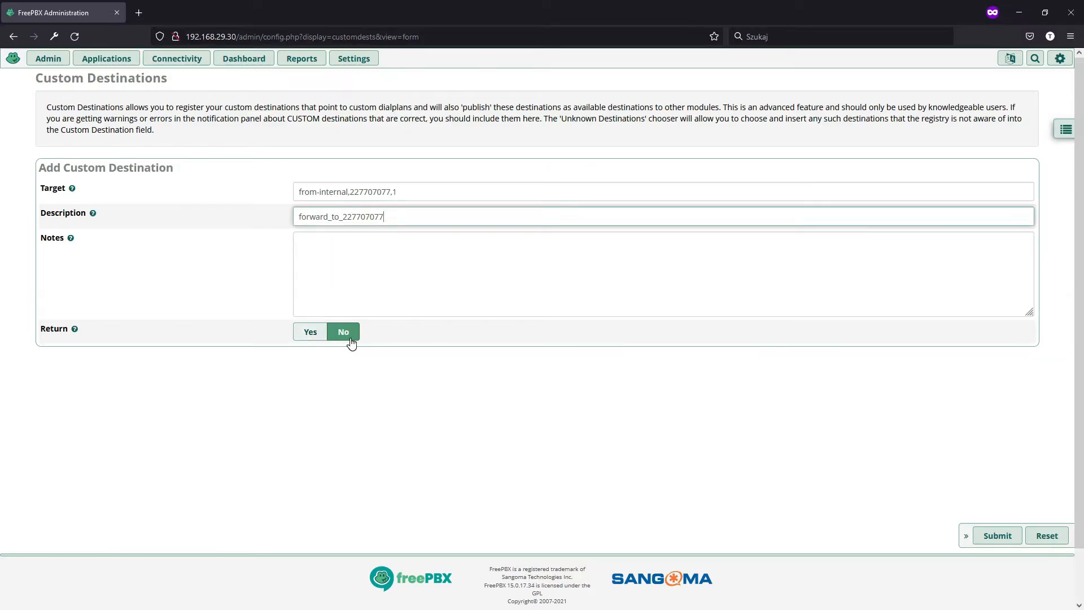
mouse_move(522, 334)
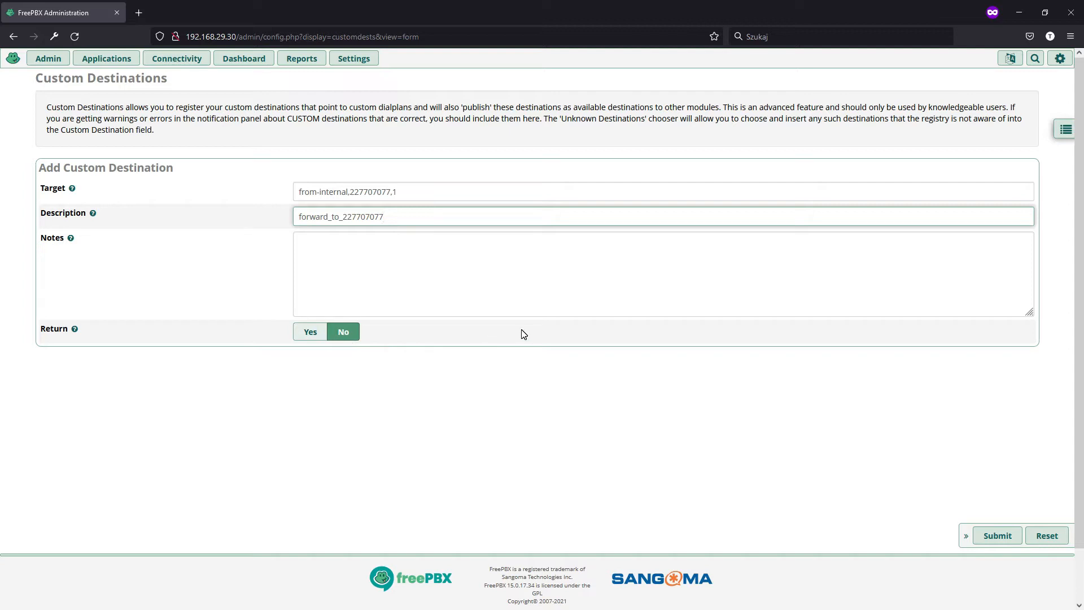
click(996, 534)
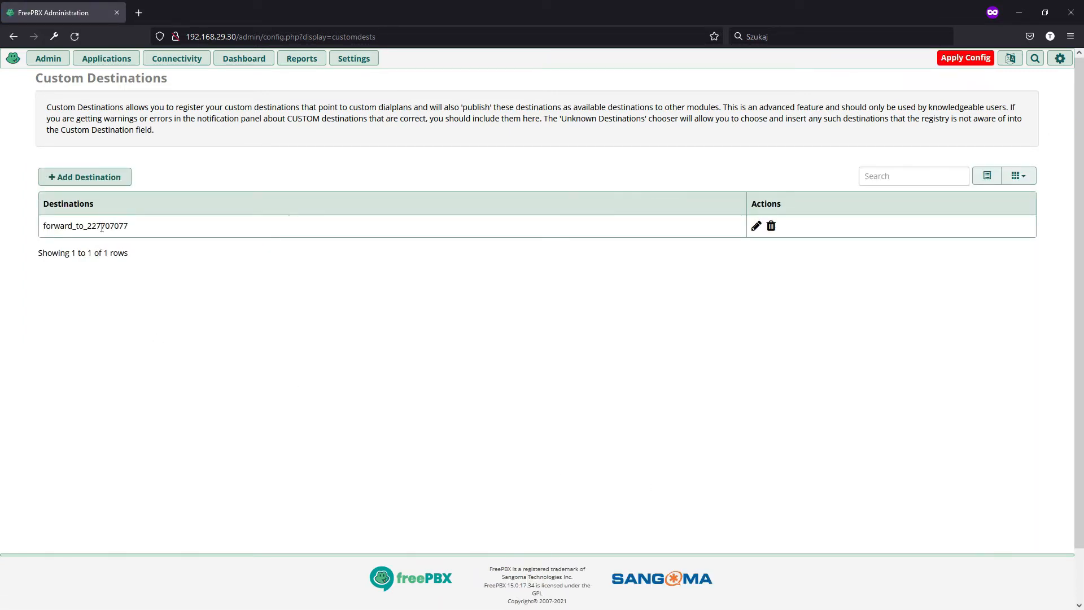
Go to the Extensions overview listing 100, 101 and 200.
click(106, 58)
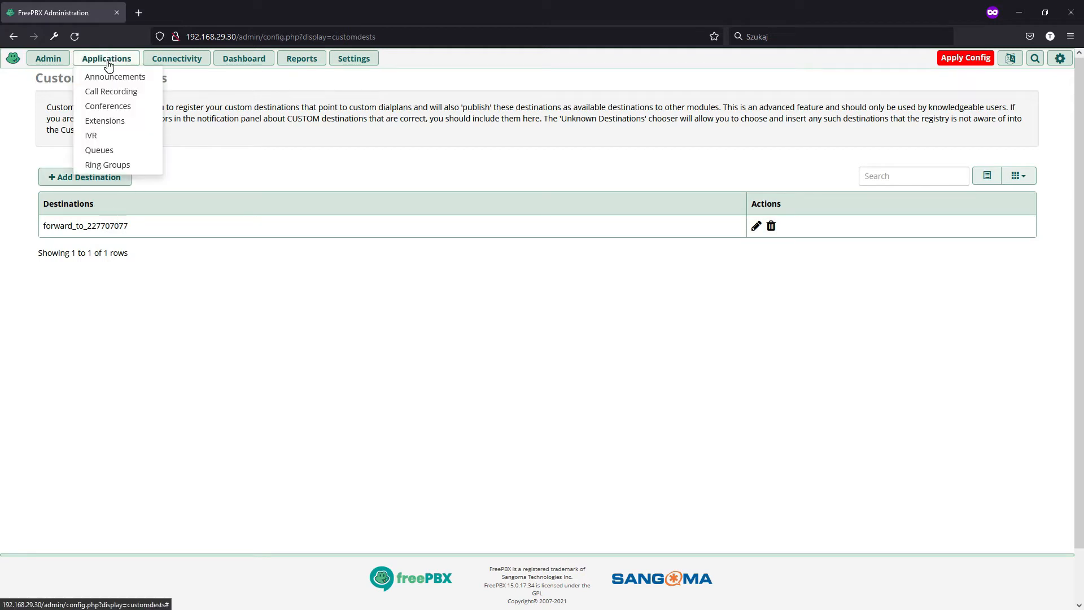
mouse_move(90, 134)
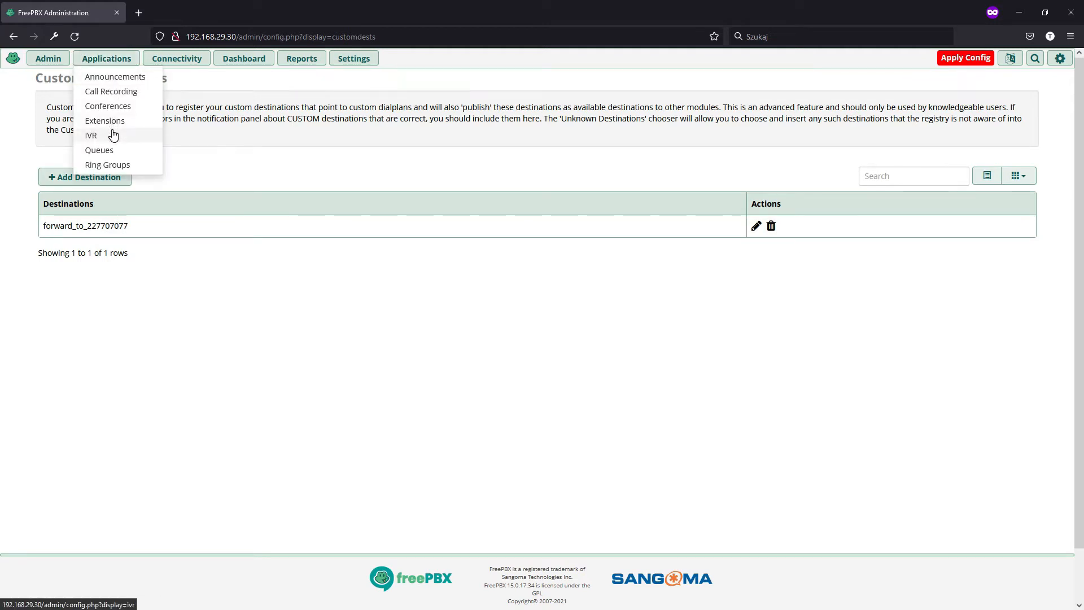
click(104, 121)
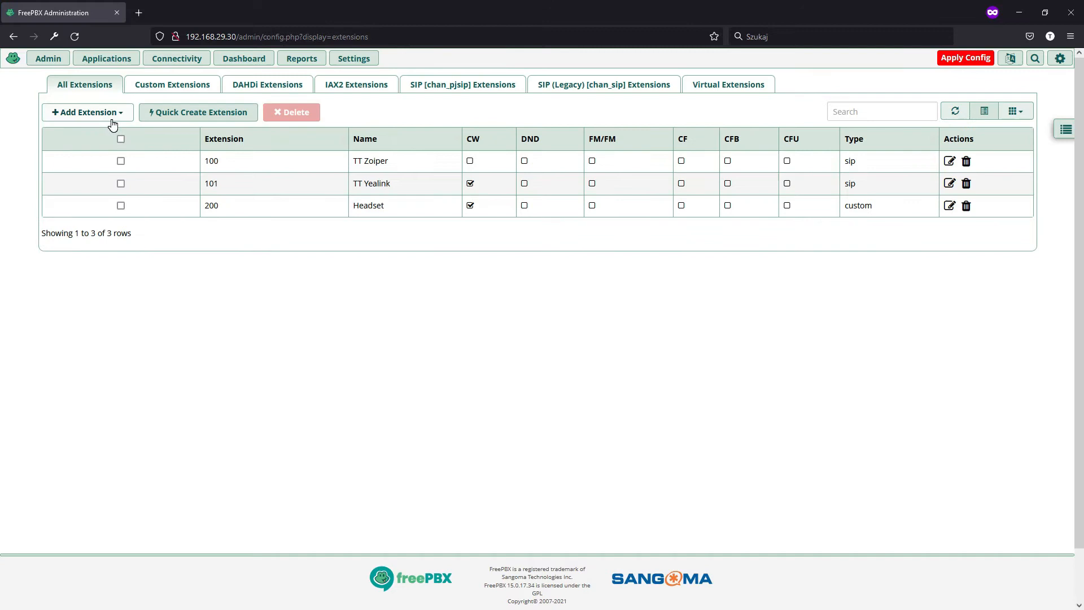
mouse_move(310, 244)
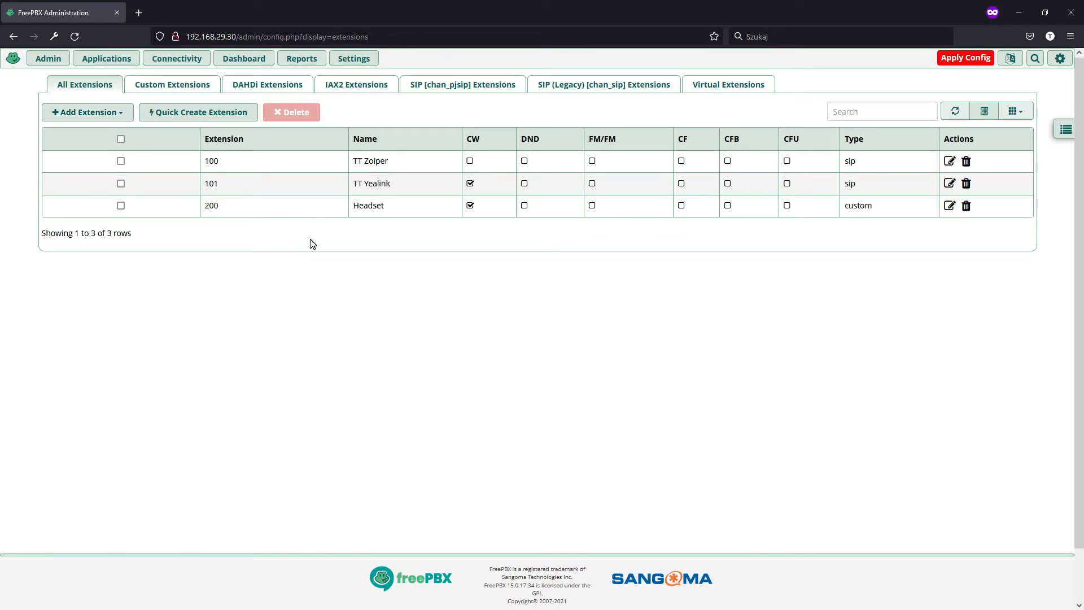
mouse_move(949, 183)
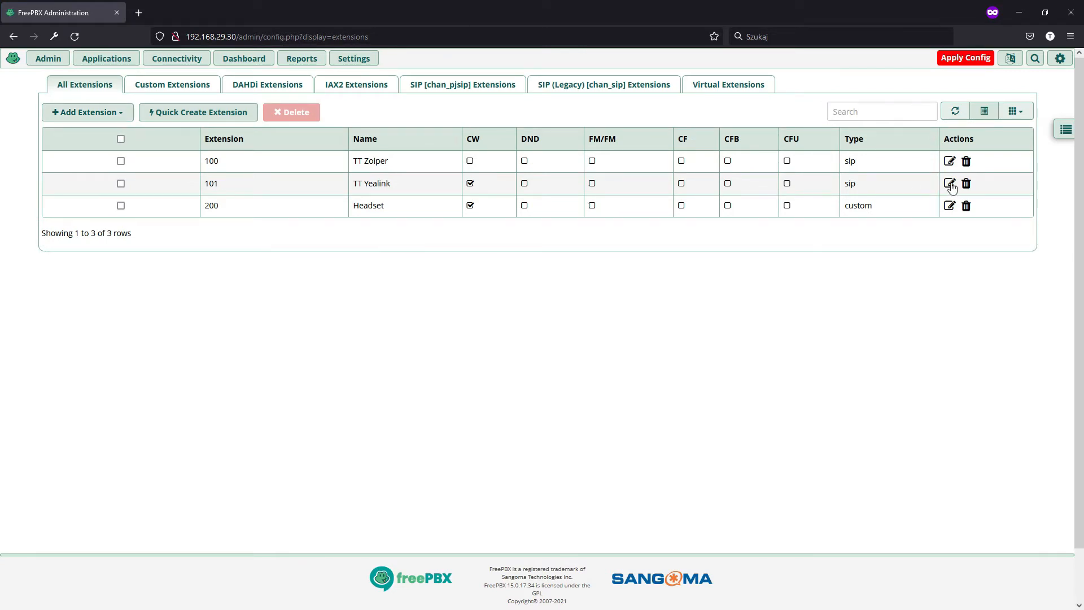
click(950, 183)
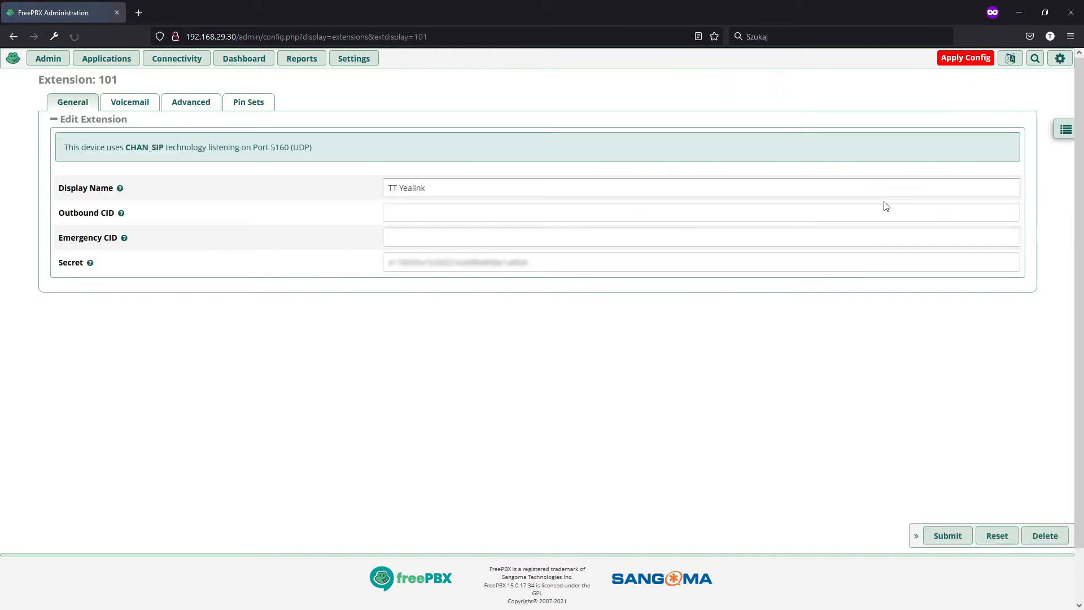
click(191, 101)
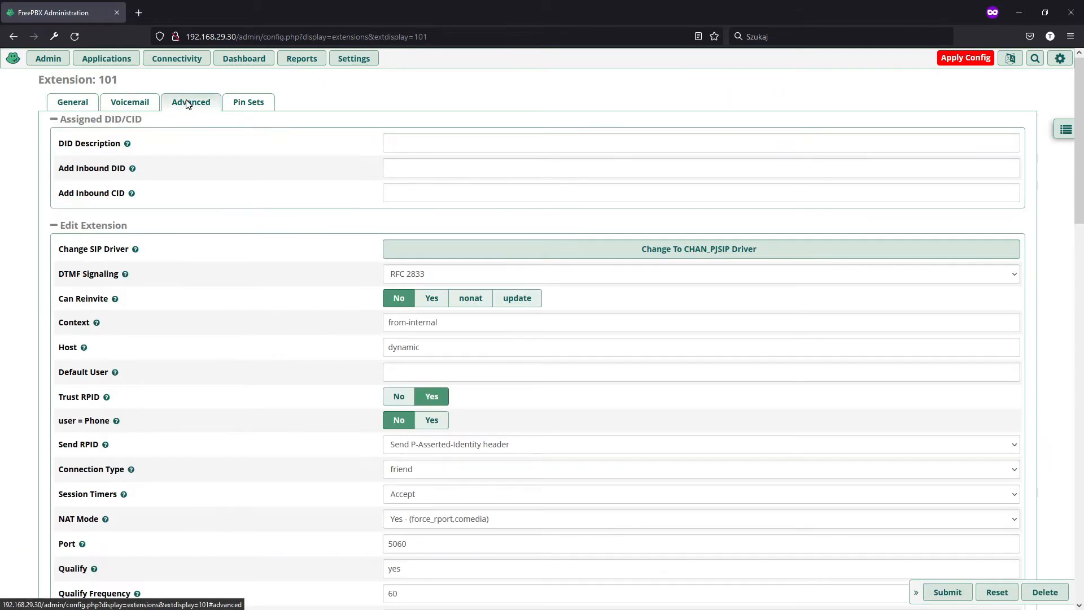
scroll(down, 3)
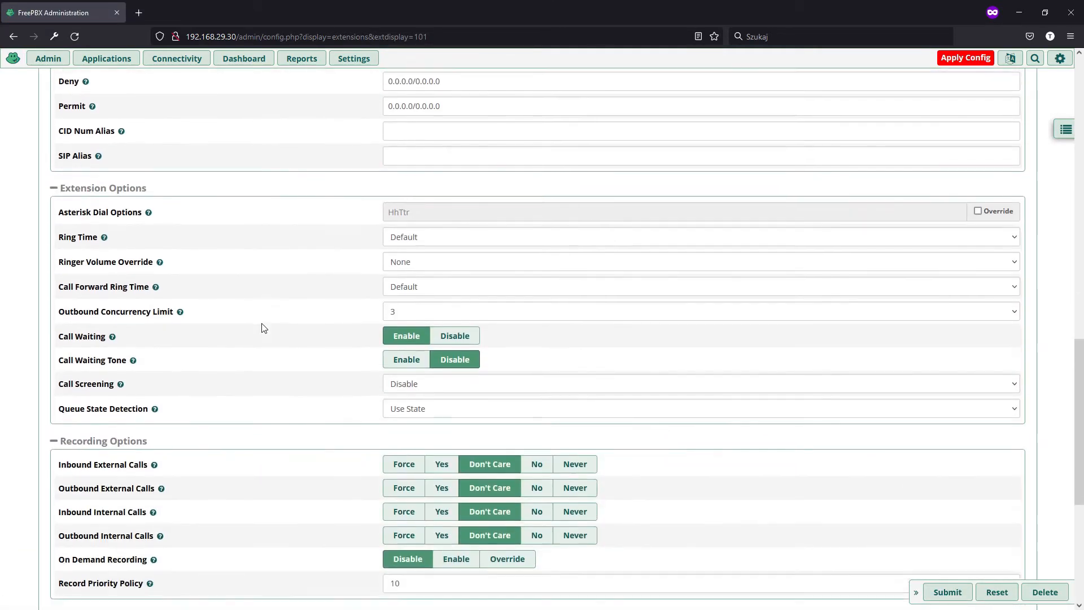
scroll(down, 3)
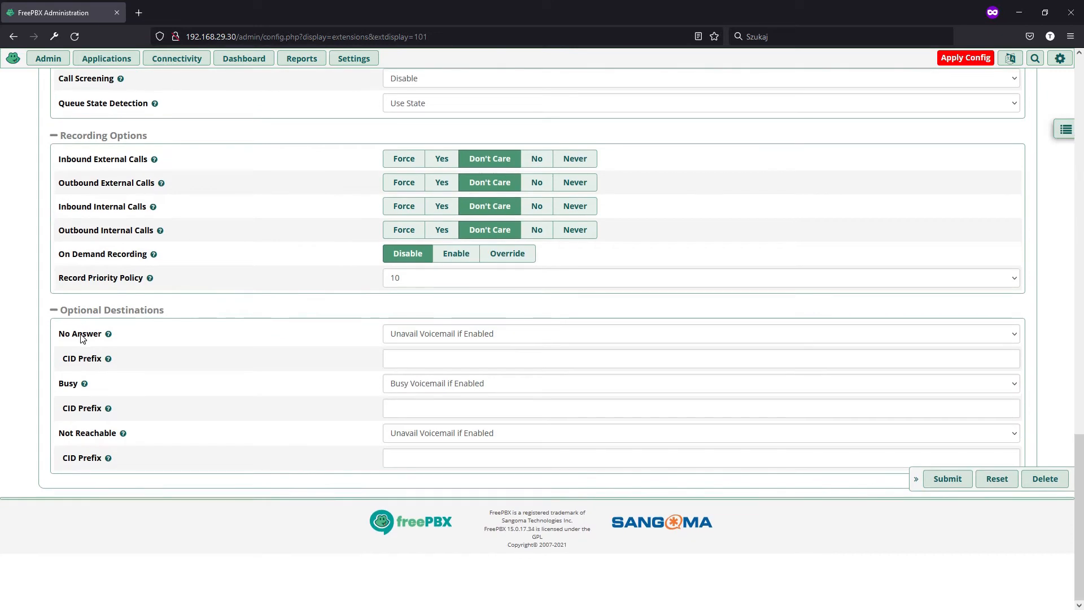
mouse_move(123, 433)
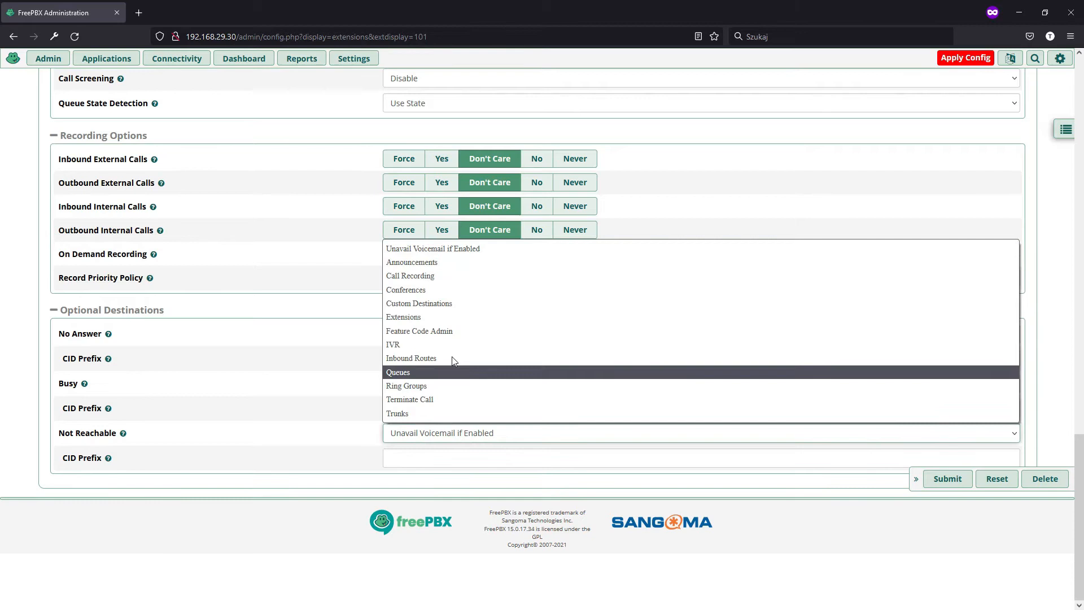
click(418, 303)
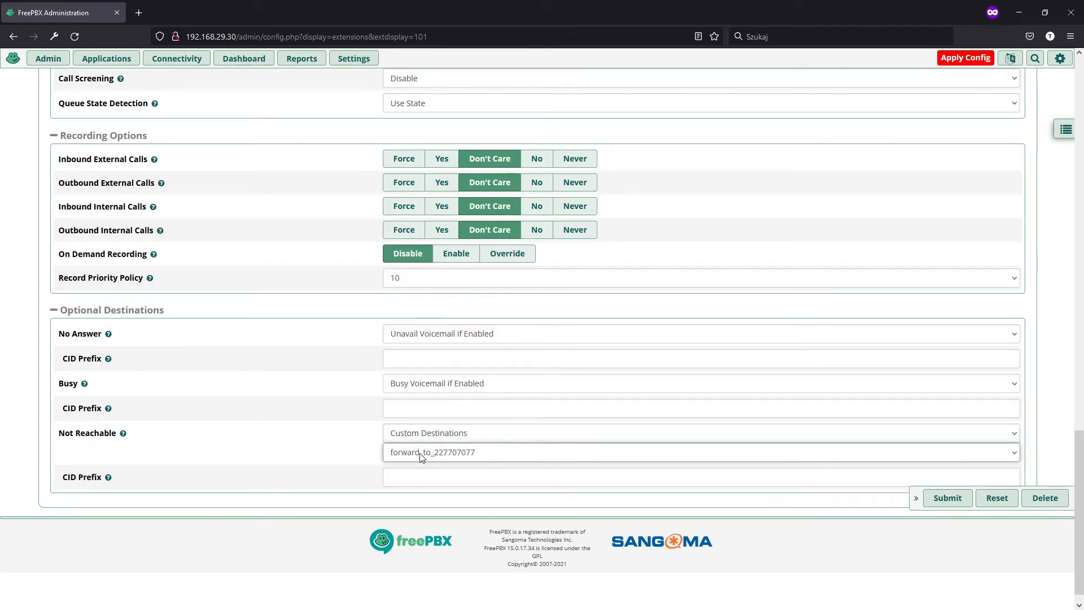
mouse_move(439, 393)
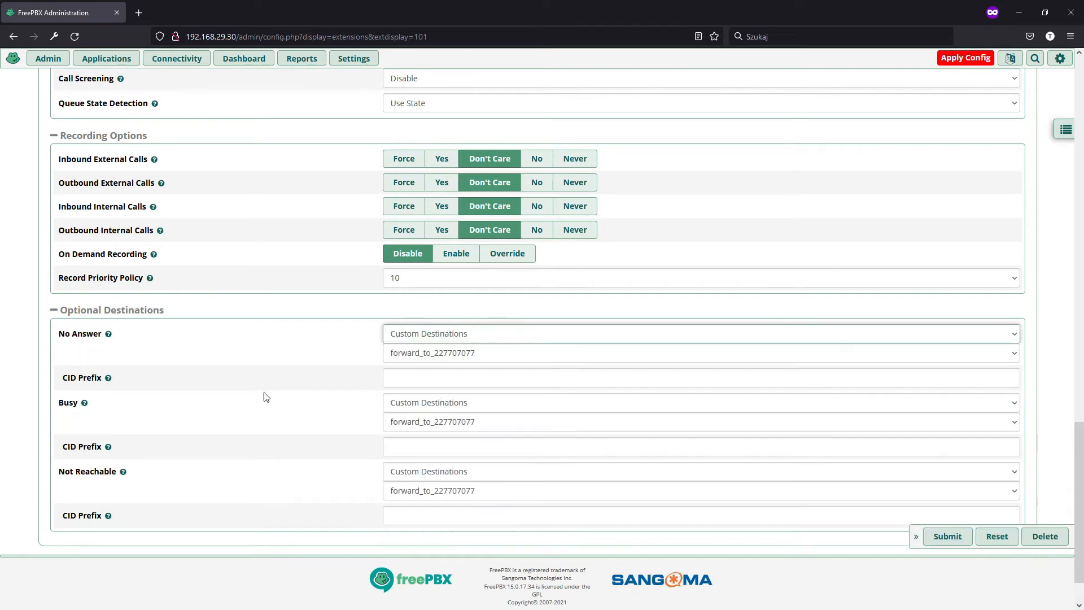
click(948, 535)
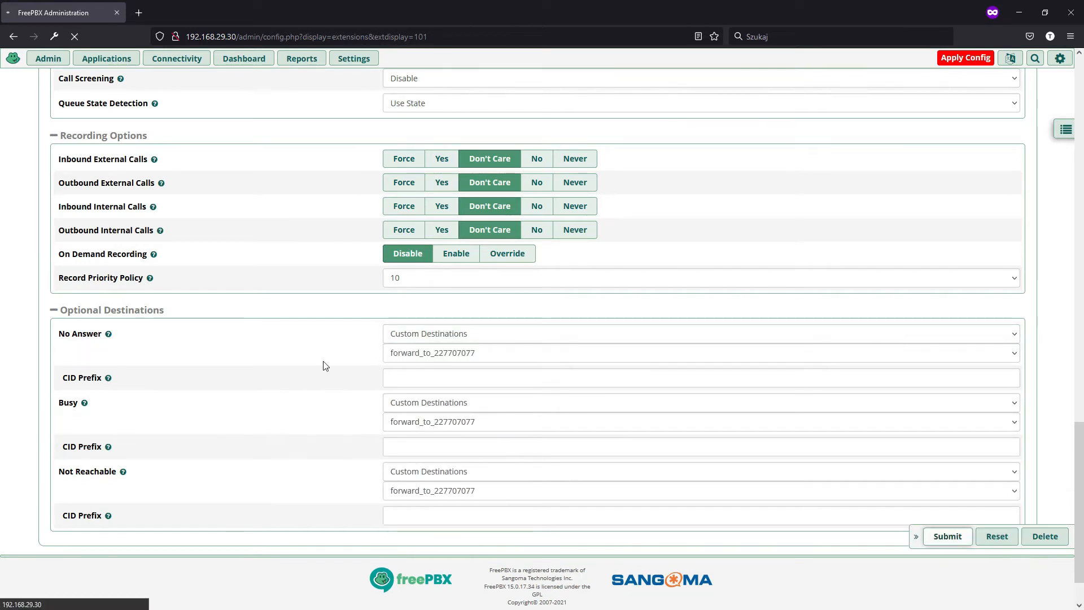
mouse_move(330, 373)
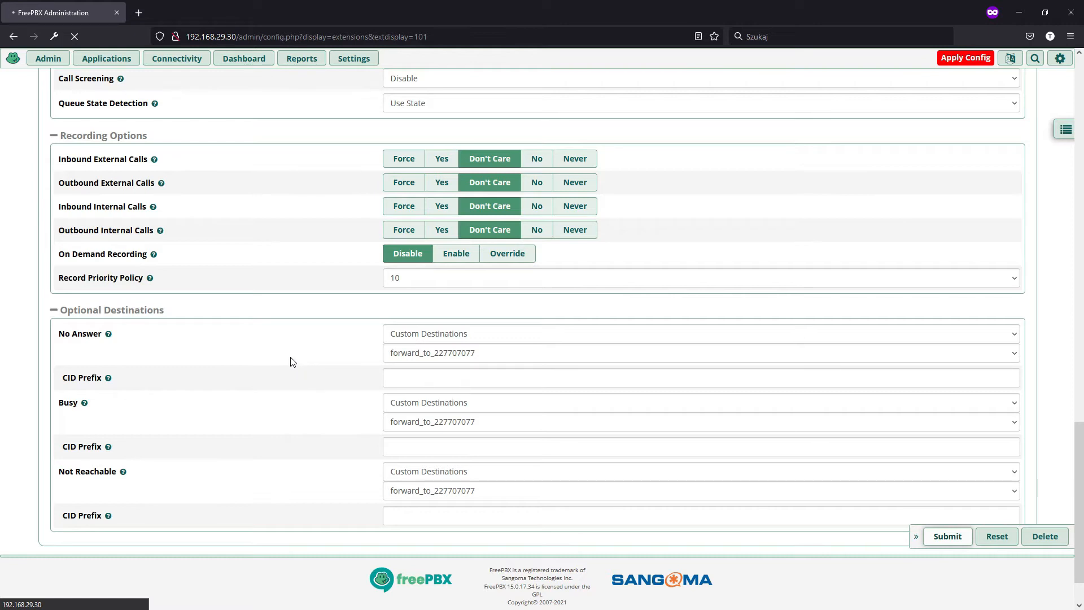
mouse_move(301, 364)
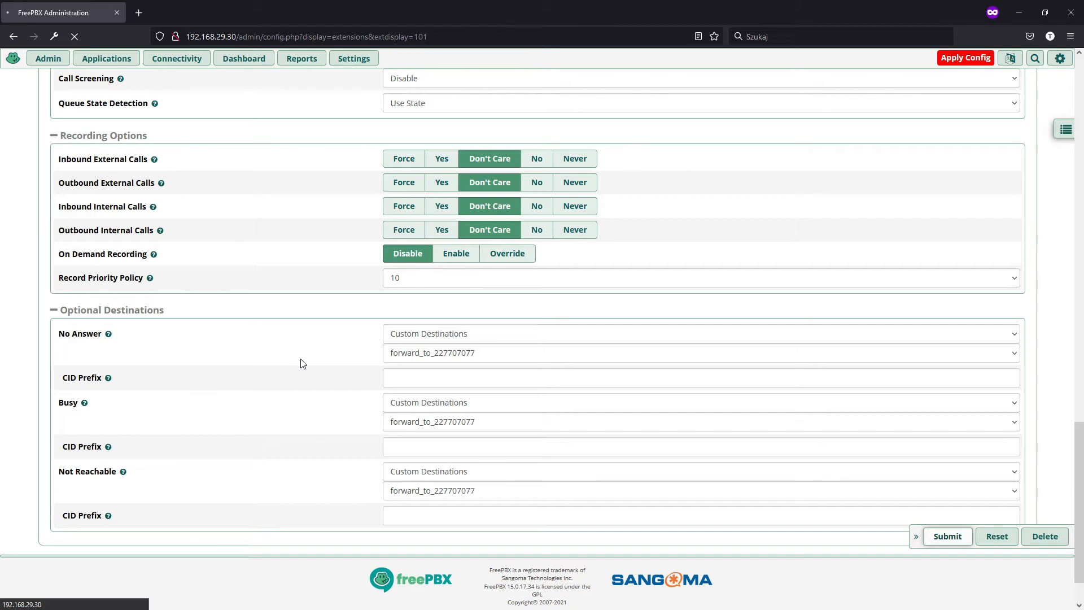
scroll(up, 3)
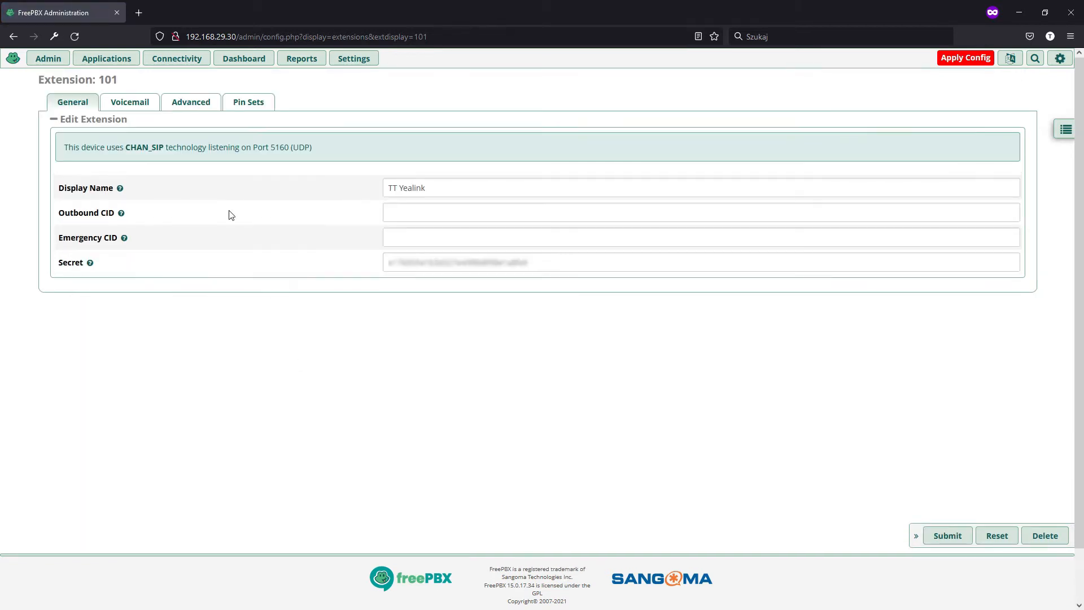
click(176, 57)
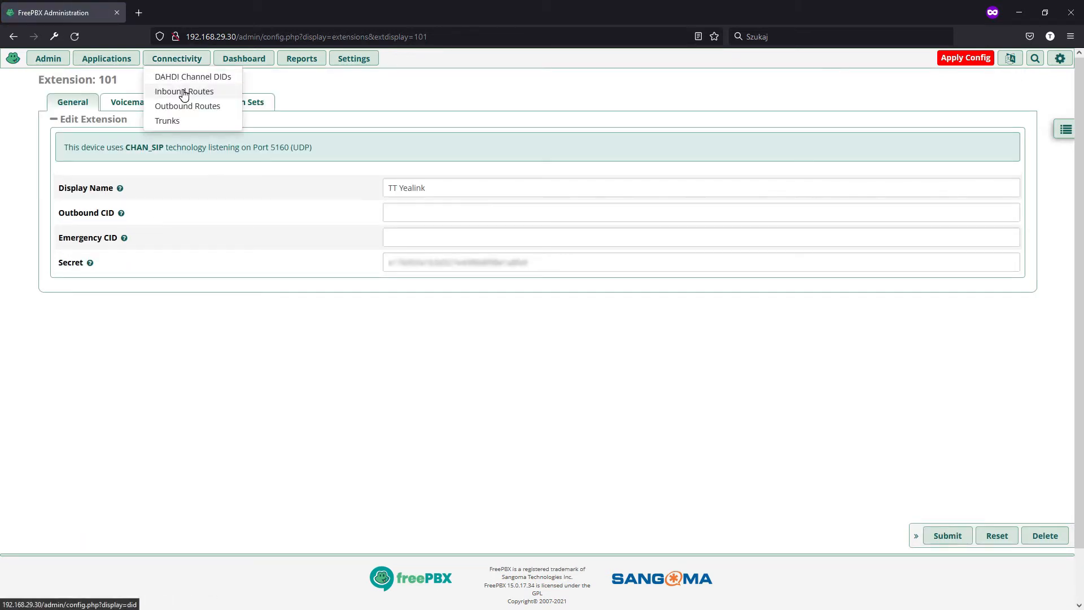
click(184, 90)
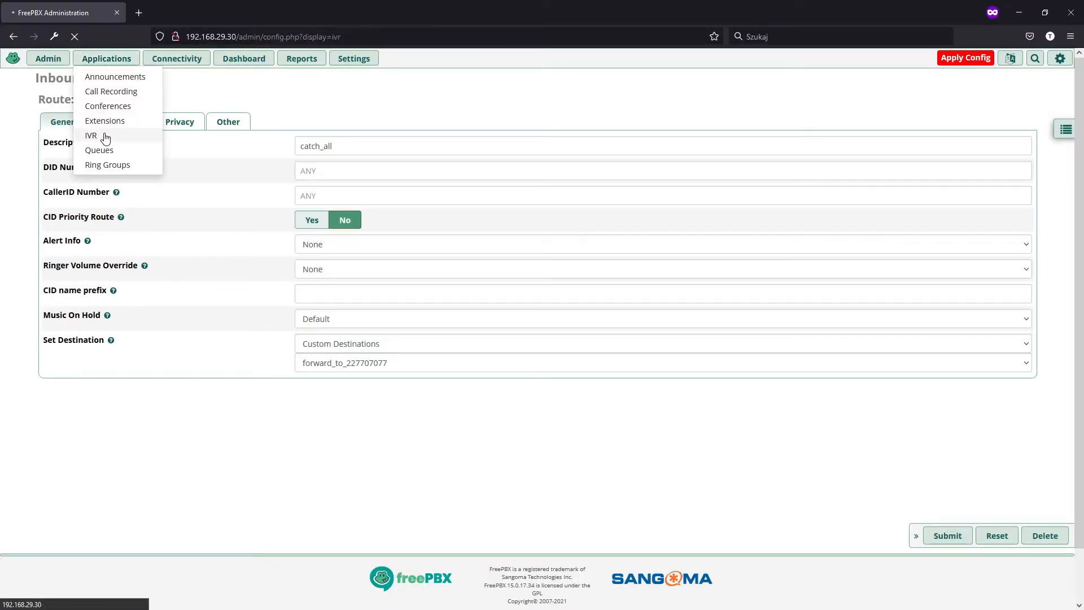
click(91, 134)
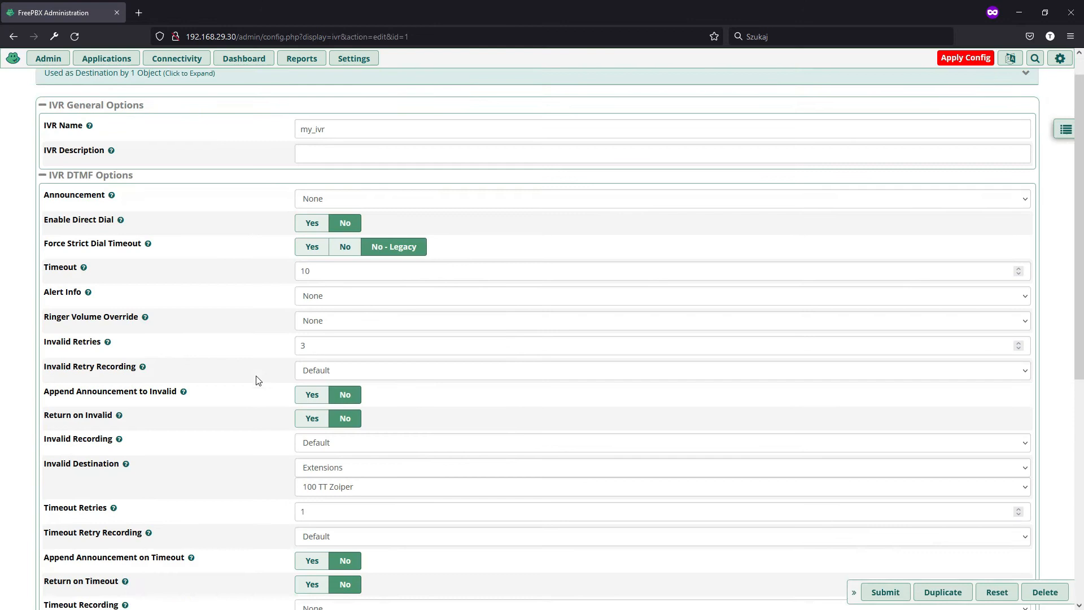
scroll(down, 3)
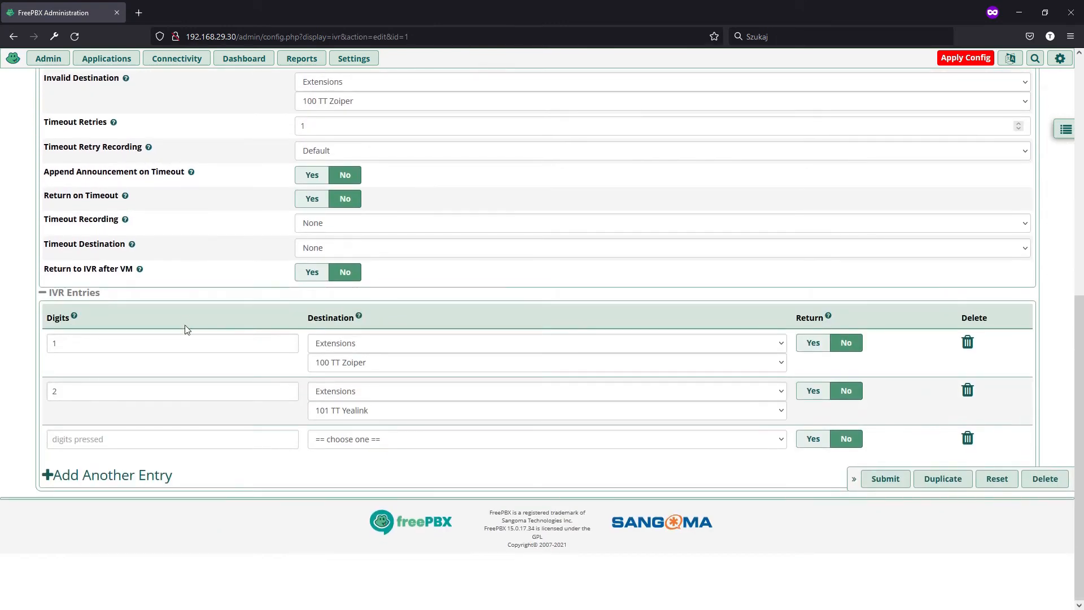
mouse_move(194, 420)
text(3)
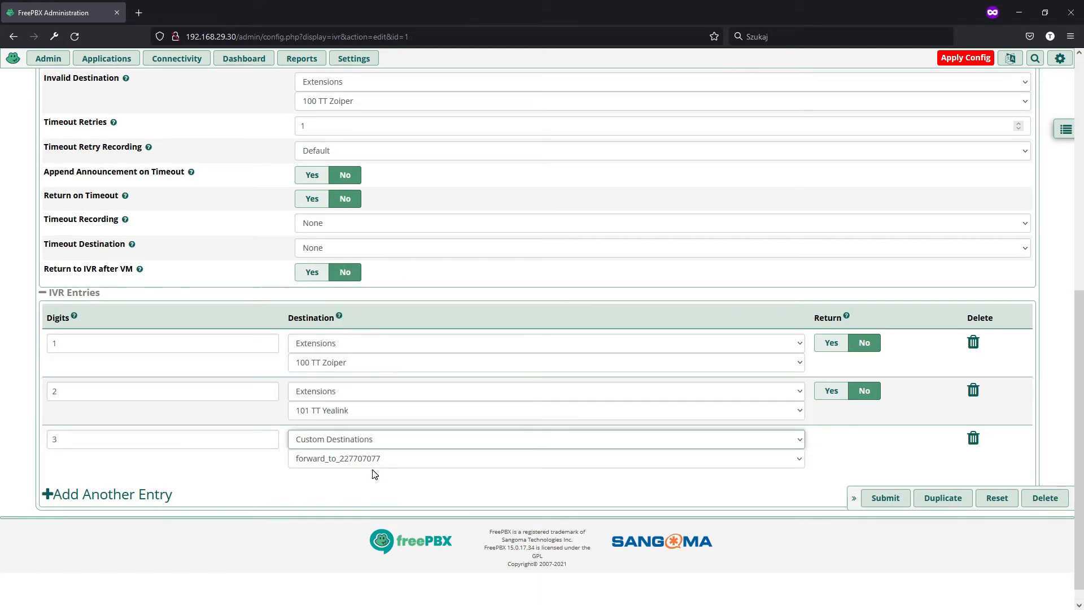
click(884, 498)
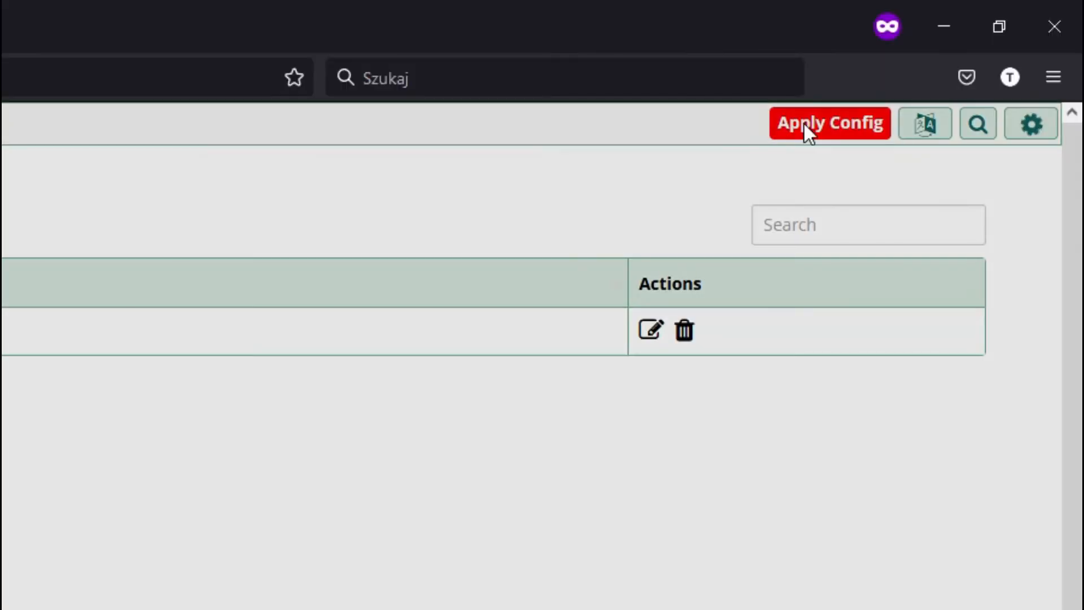
Apply Config, then call extension 101 from Zoiper extension 100.
click(829, 122)
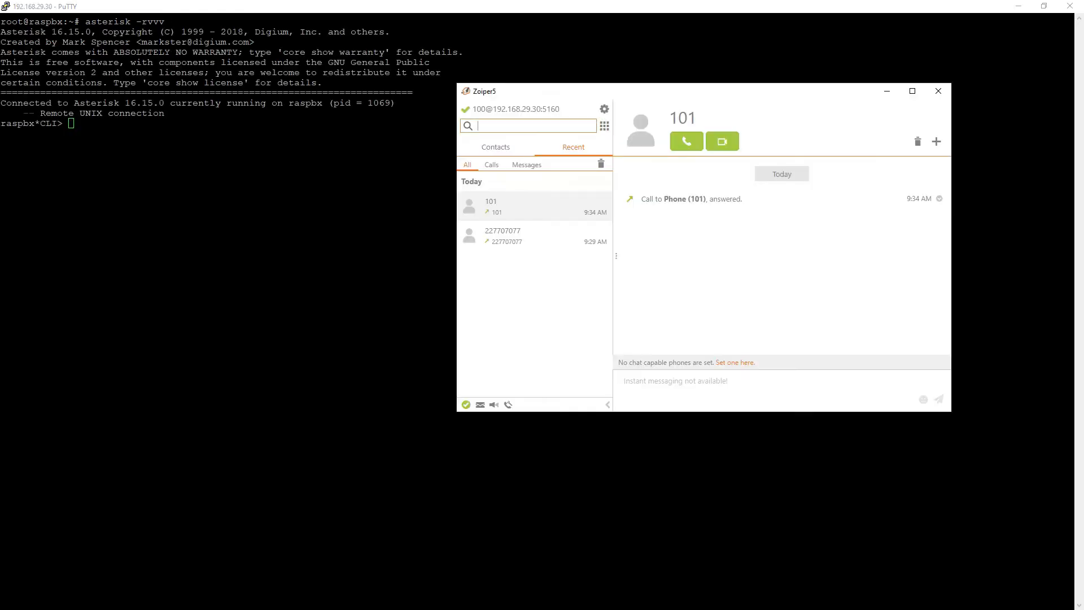
click(603, 125)
text(101)
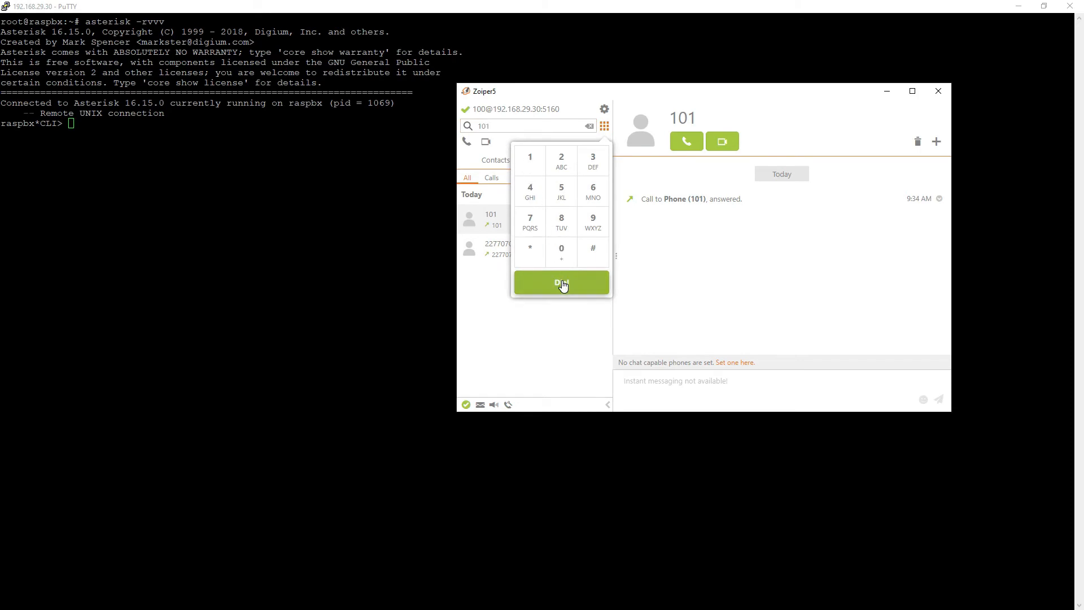
click(561, 282)
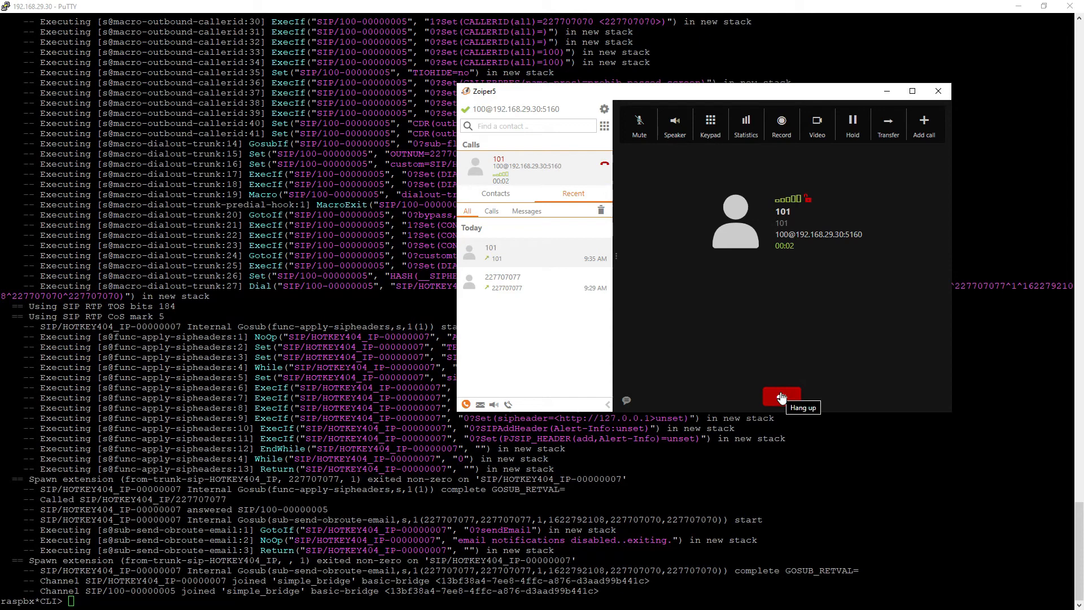
Hang up and review the Asterisk log showing 101 busy and the call forwarded to 227707077.
click(782, 395)
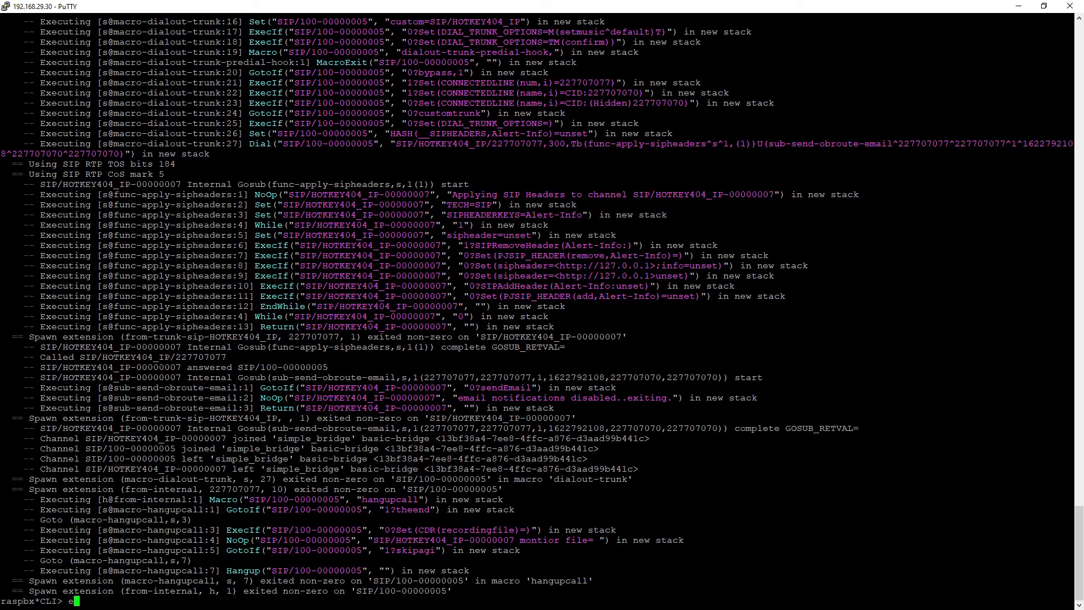
scroll(down, 3)
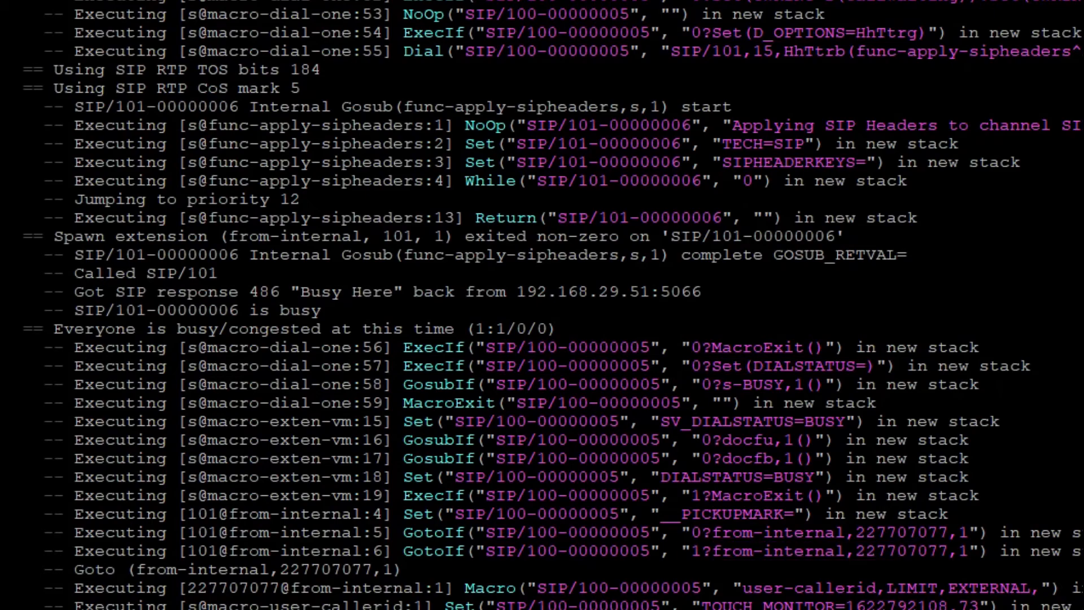
scroll(down, 3)
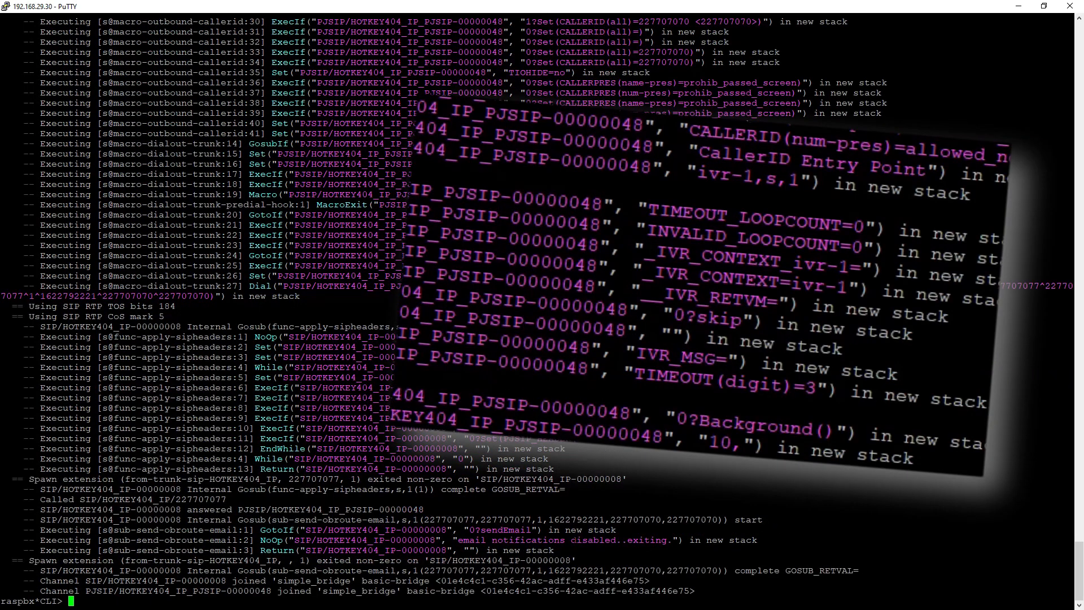
scroll(down, 3)
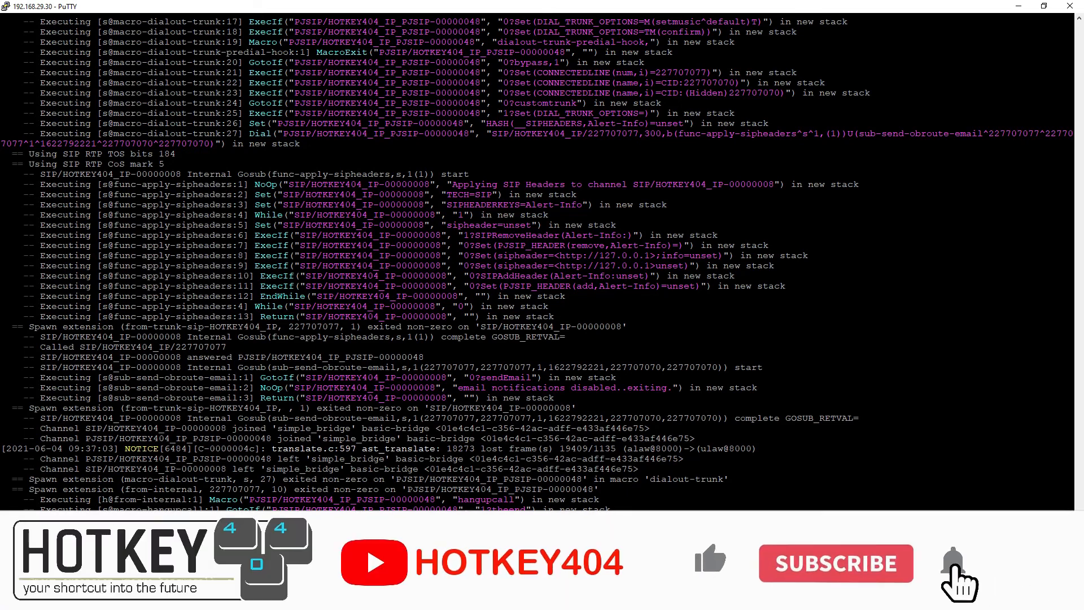
click(836, 563)
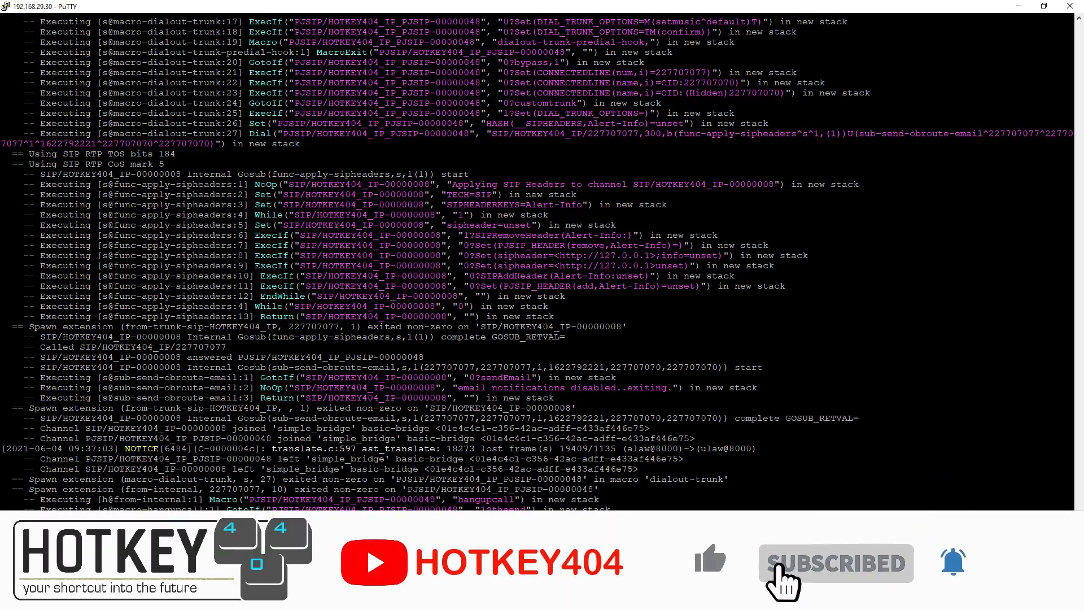